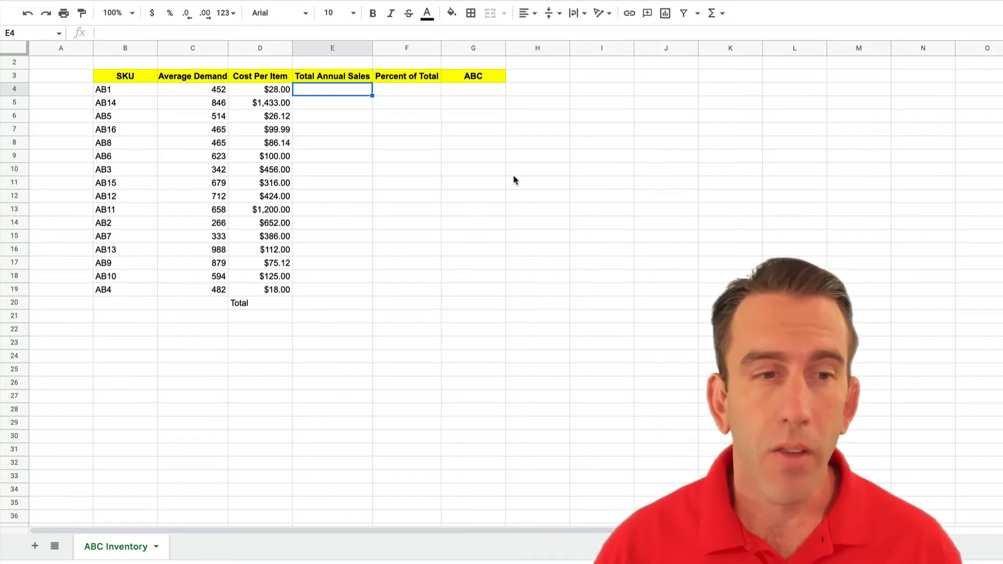
mouse_move(151, 125)
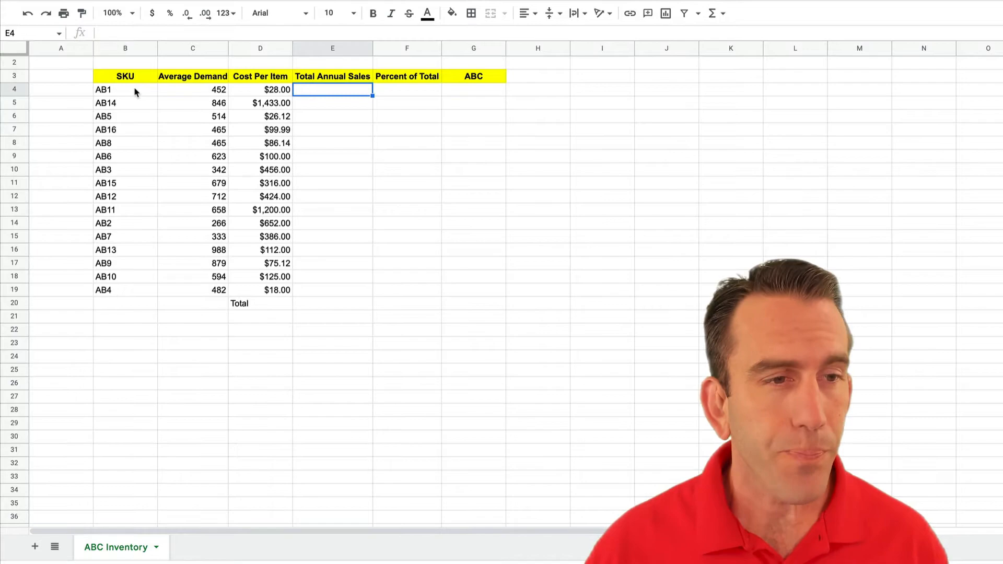
Step: Enter =PRODUCT(C4,D4) in E4 to compute AB1's total annual sales from demand and cost
drag(126, 90, 125, 199)
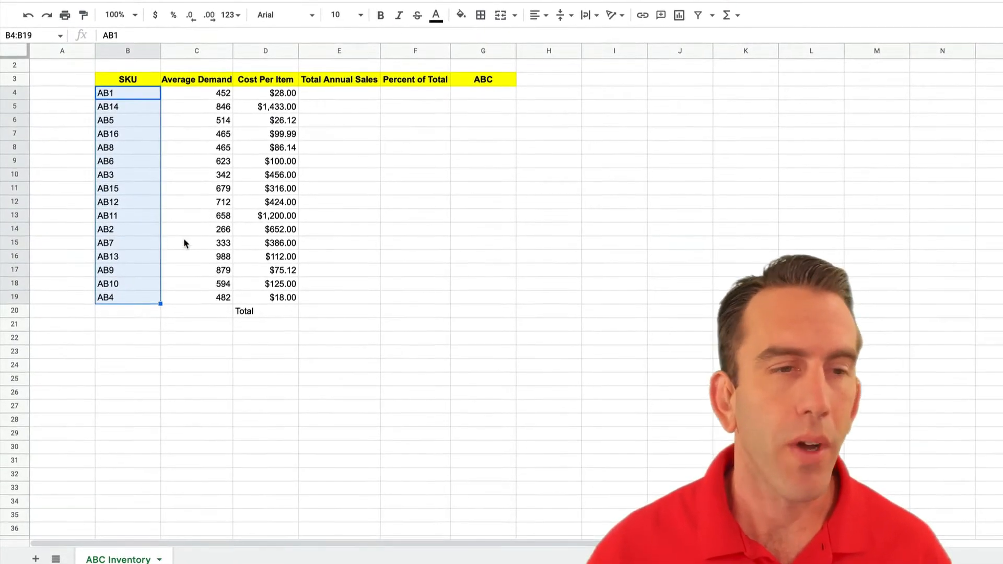
click(198, 95)
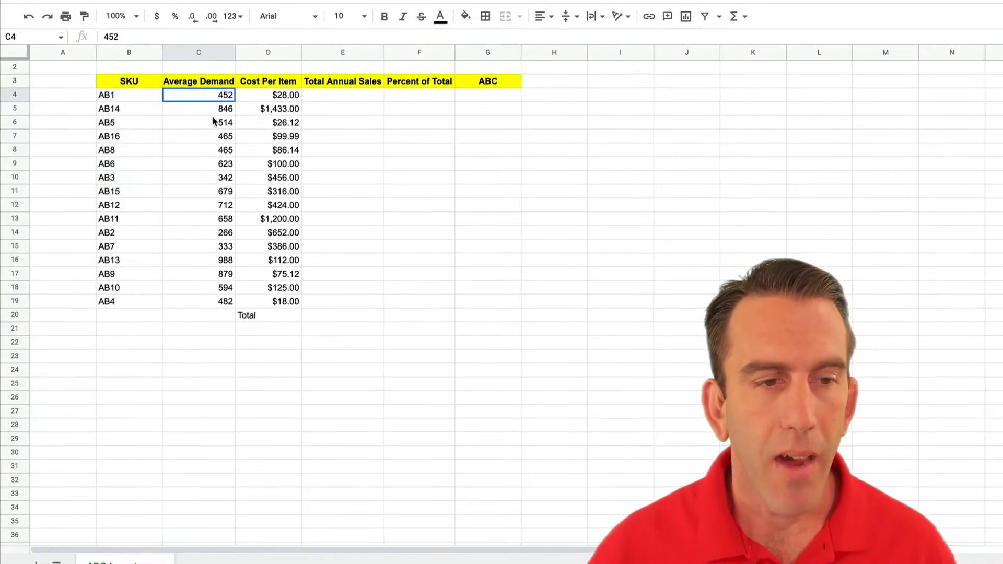
drag(198, 95, 198, 301)
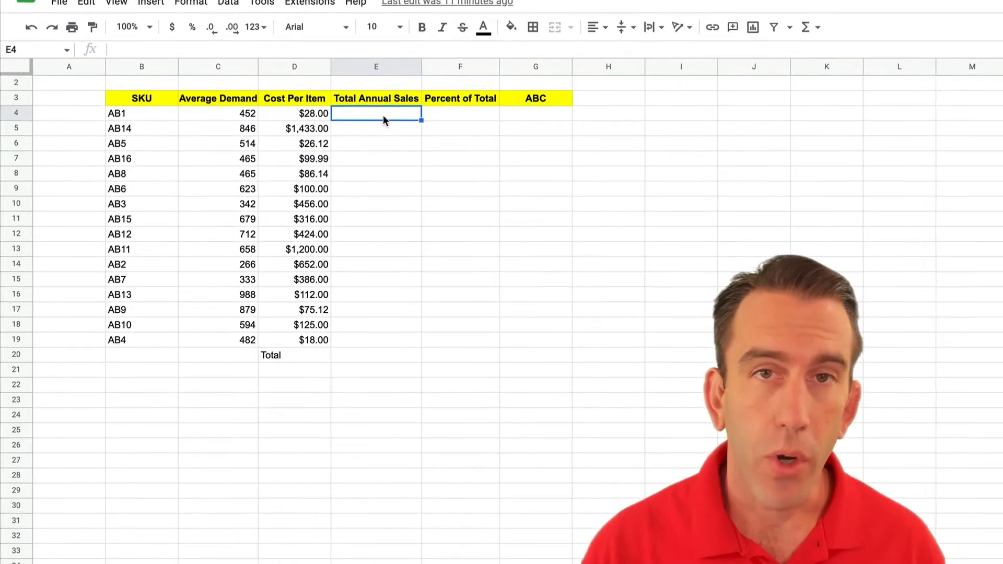
text(=)
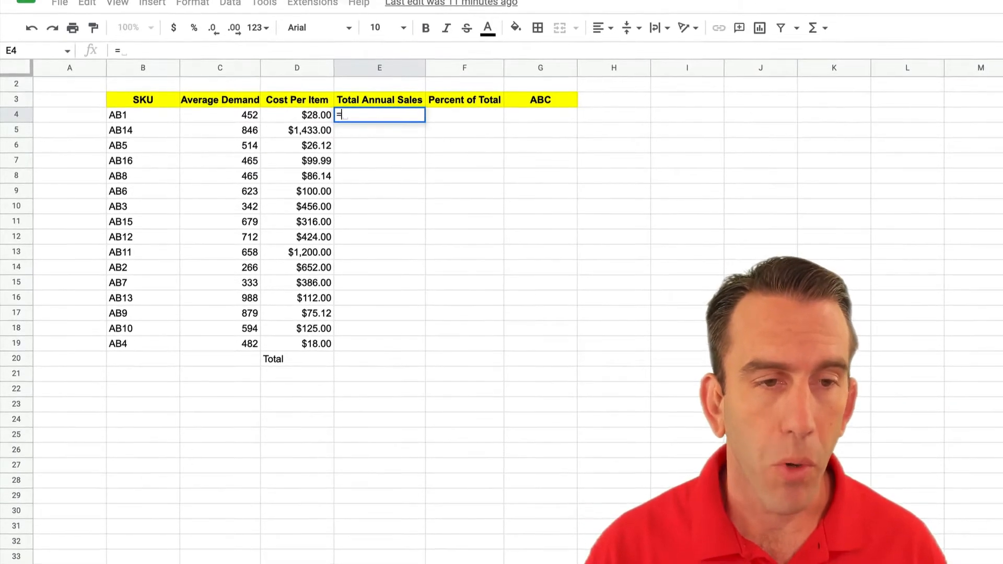
text(PRODUC)
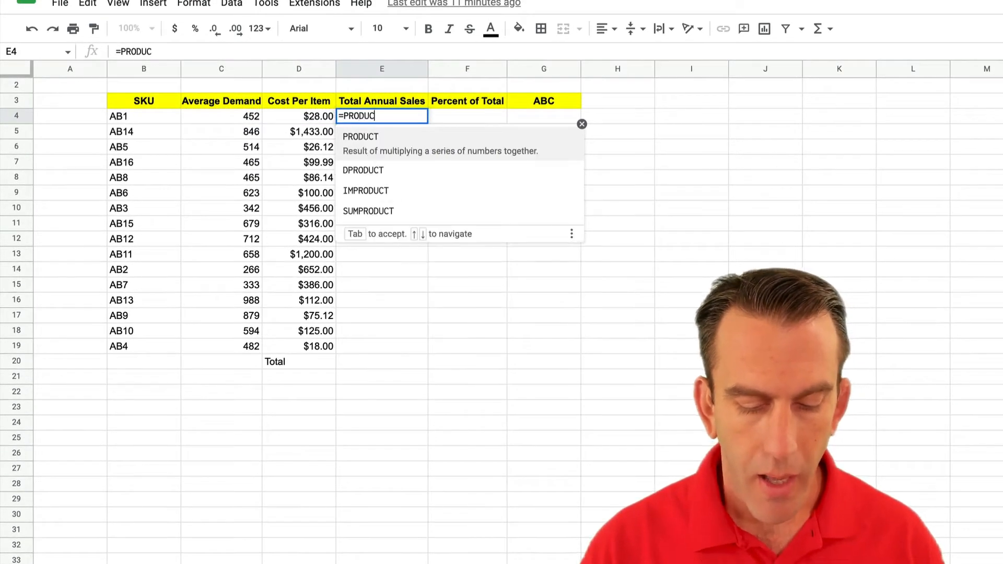
text(T)
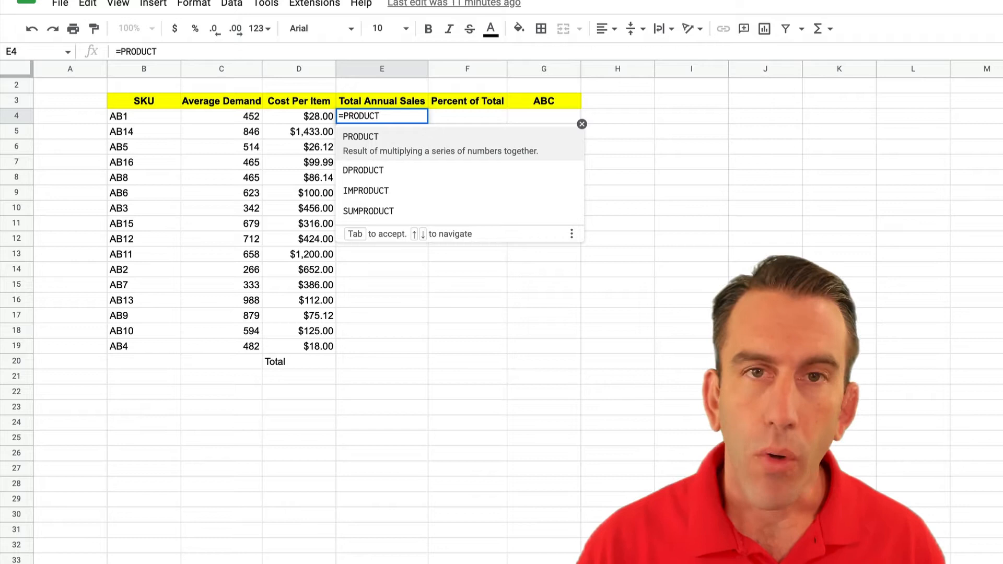
text(()
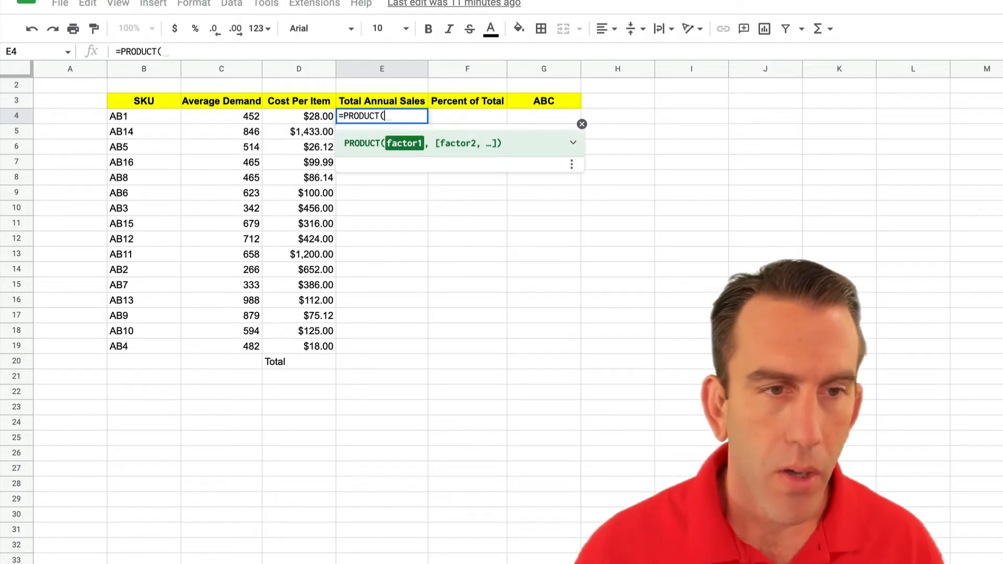
click(221, 116)
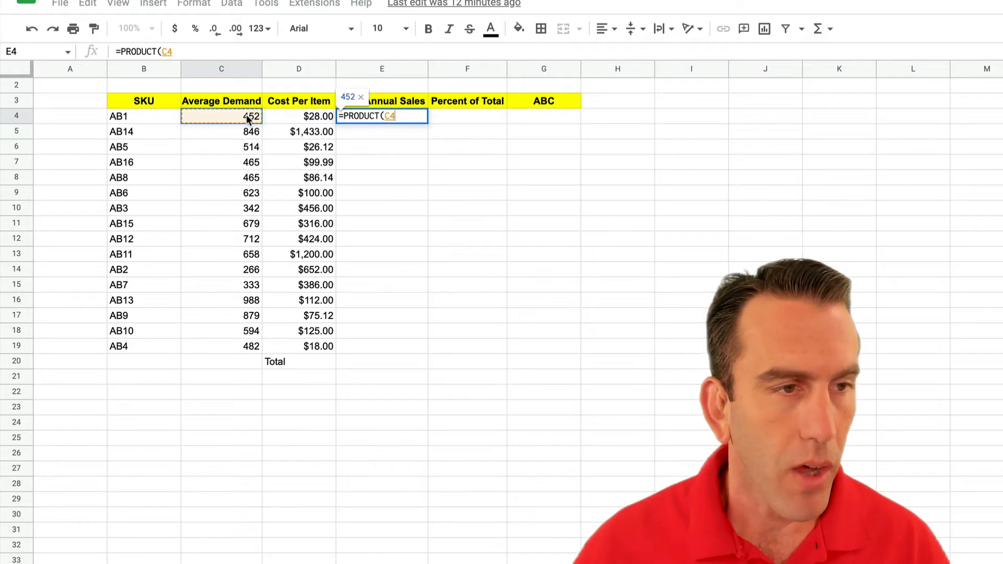
text(,)
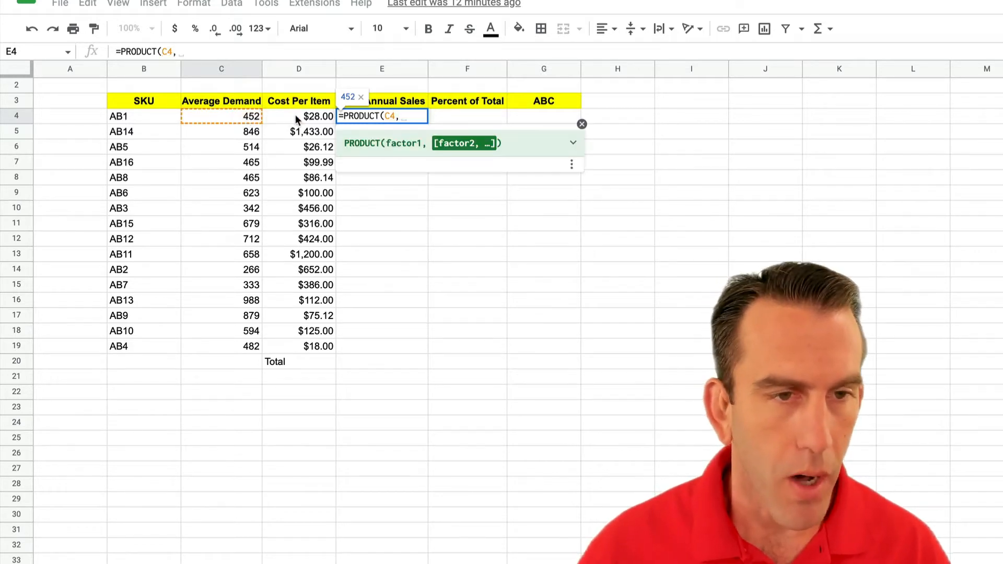
click(299, 116)
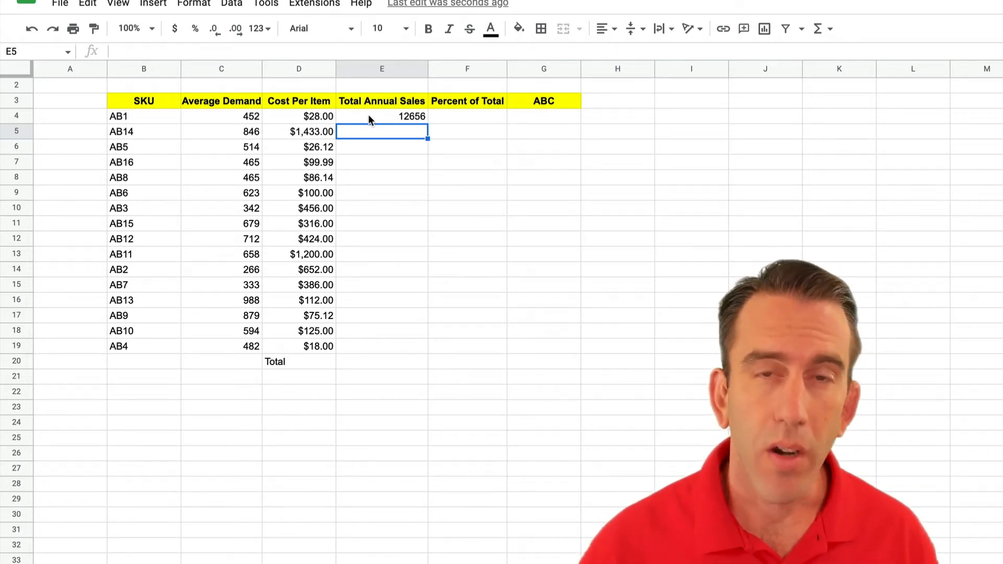
Step: Fill the sales formula down through E19 and format the column as $ currency
click(383, 116)
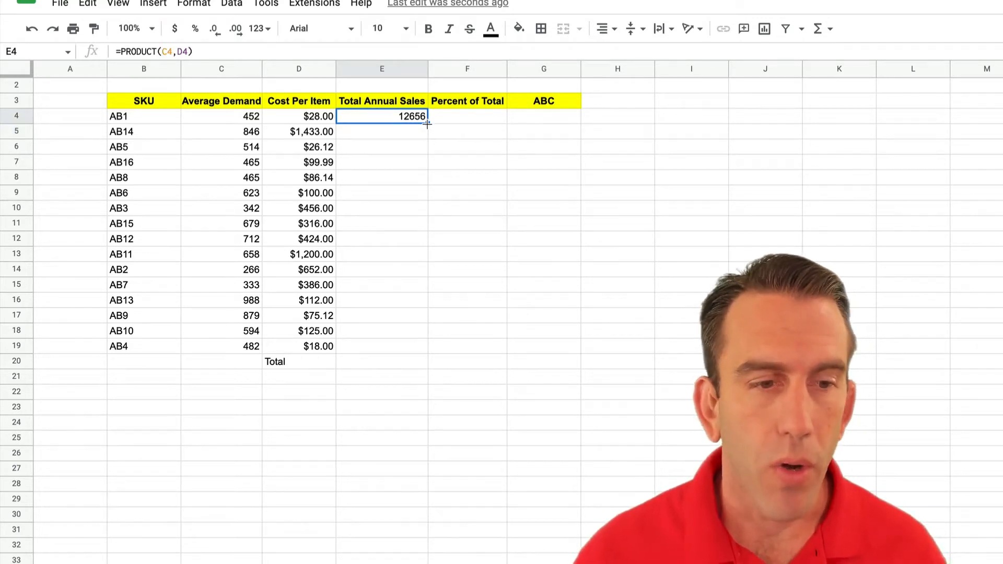
drag(426, 121, 426, 351)
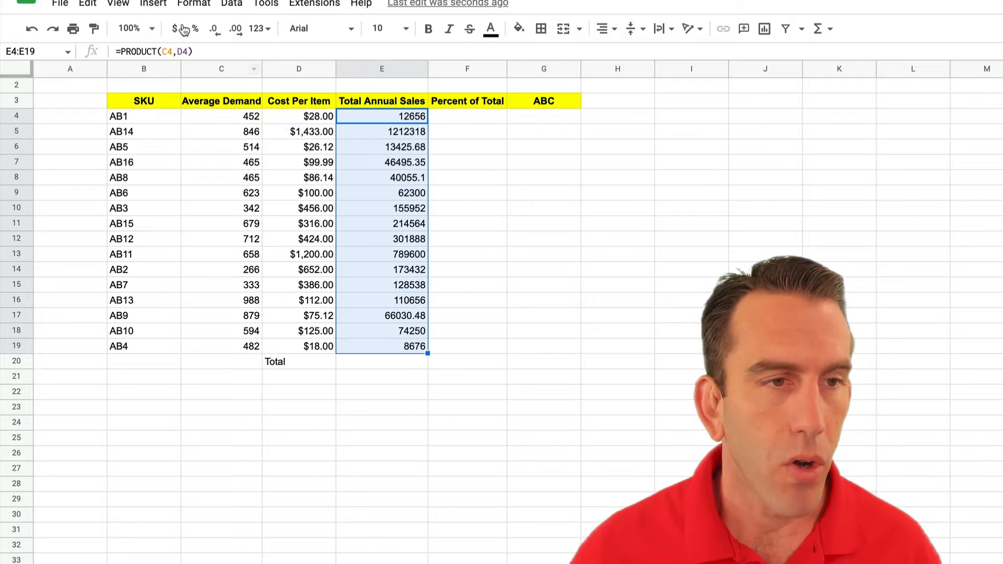
click(175, 28)
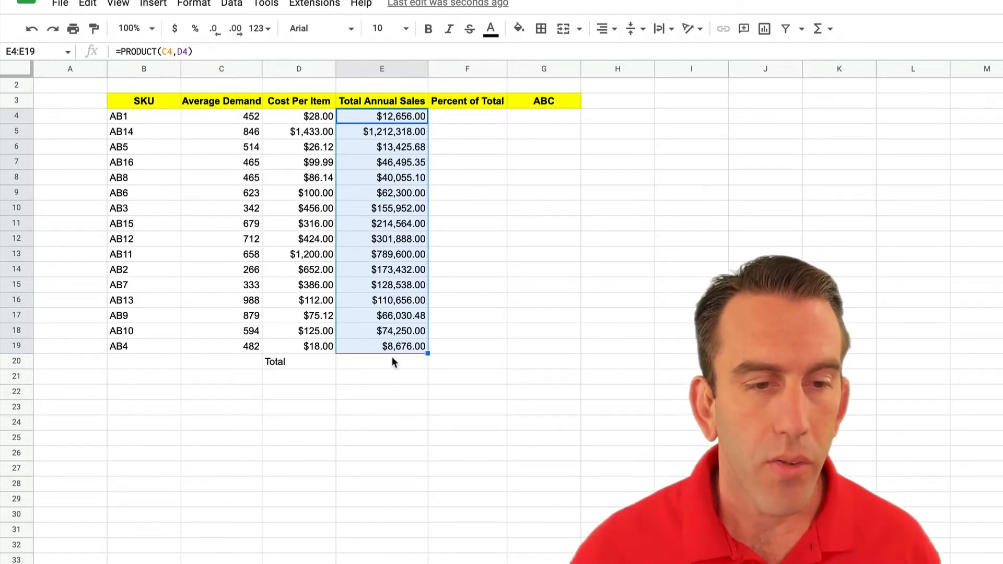
click(383, 362)
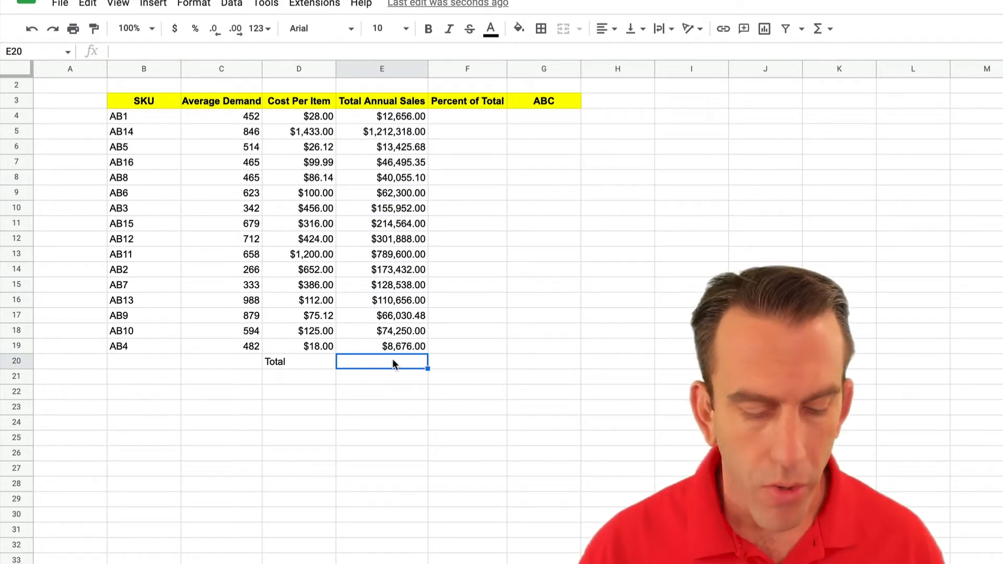
Step: Enter =SUM(E4:E19) in E20, giving the $3,410,836.61 annual sales total
text(=)
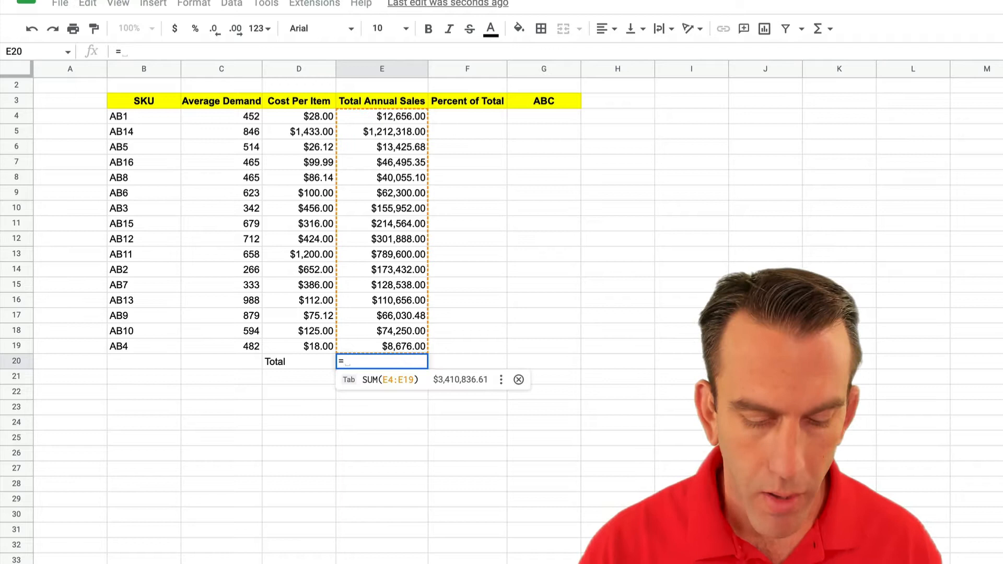
text(SUM()
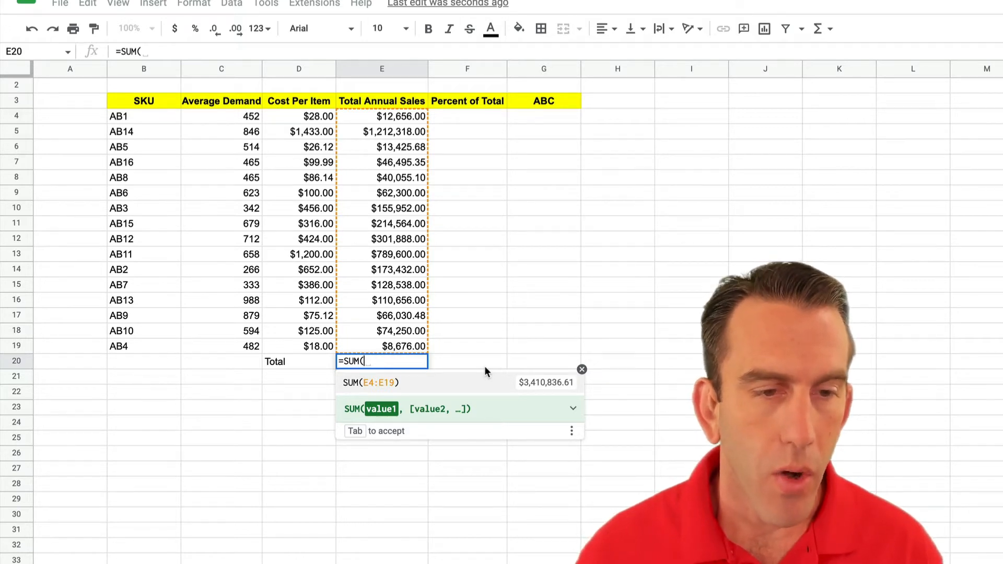
key(Enter)
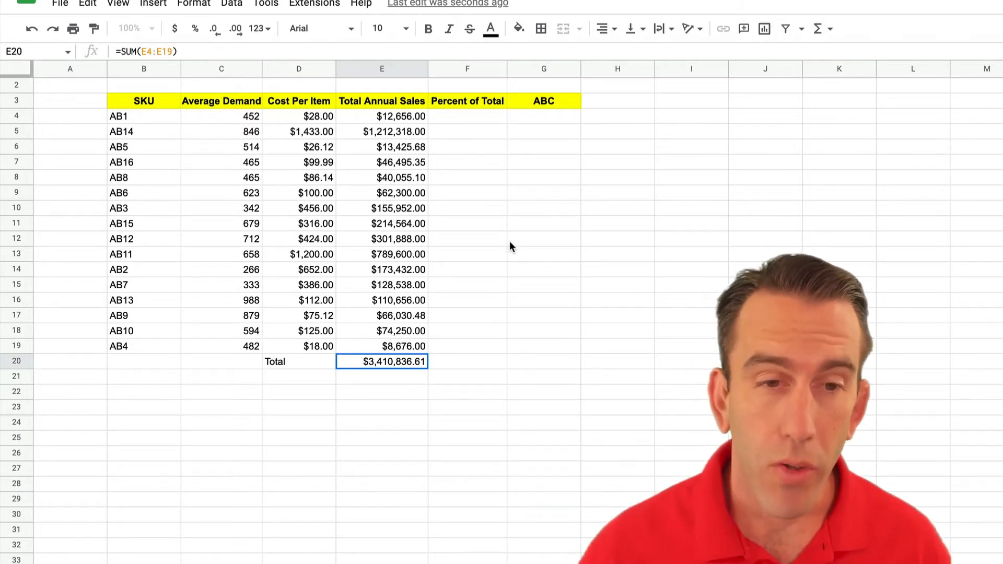
mouse_move(546, 200)
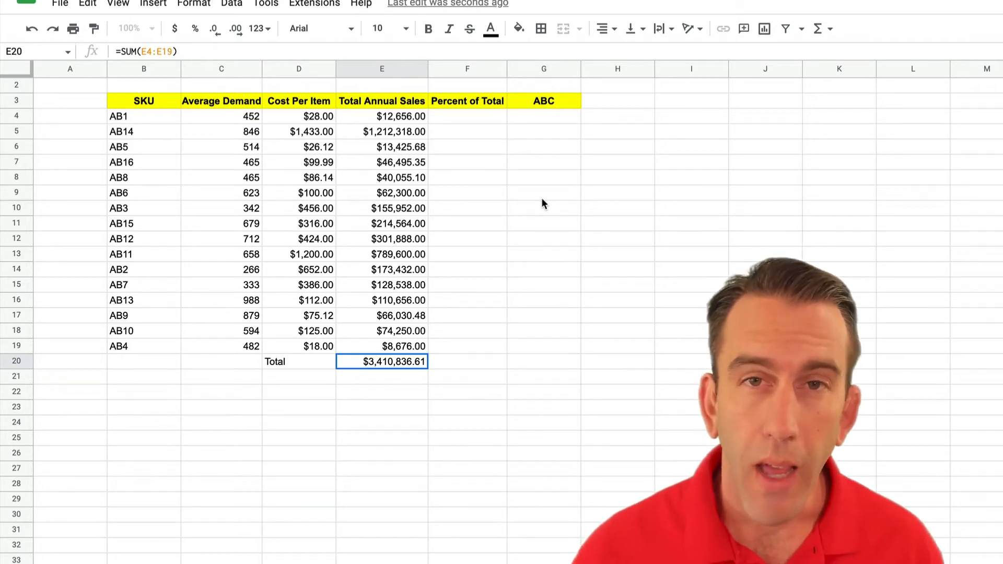
mouse_move(536, 202)
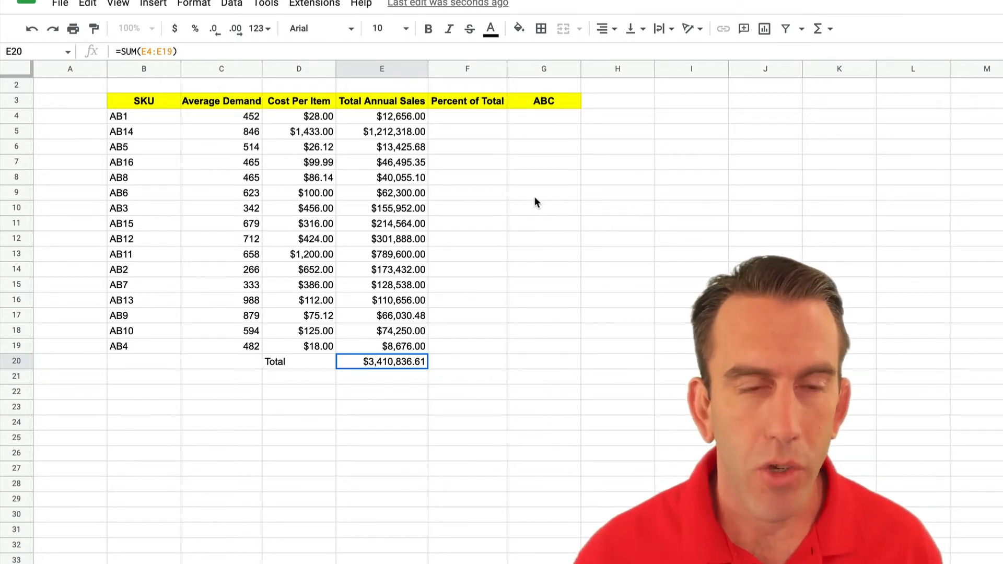
Step: Enter an IFERROR formula in F4 dividing AB1's sales by the $-anchored total, blank on error
click(467, 116)
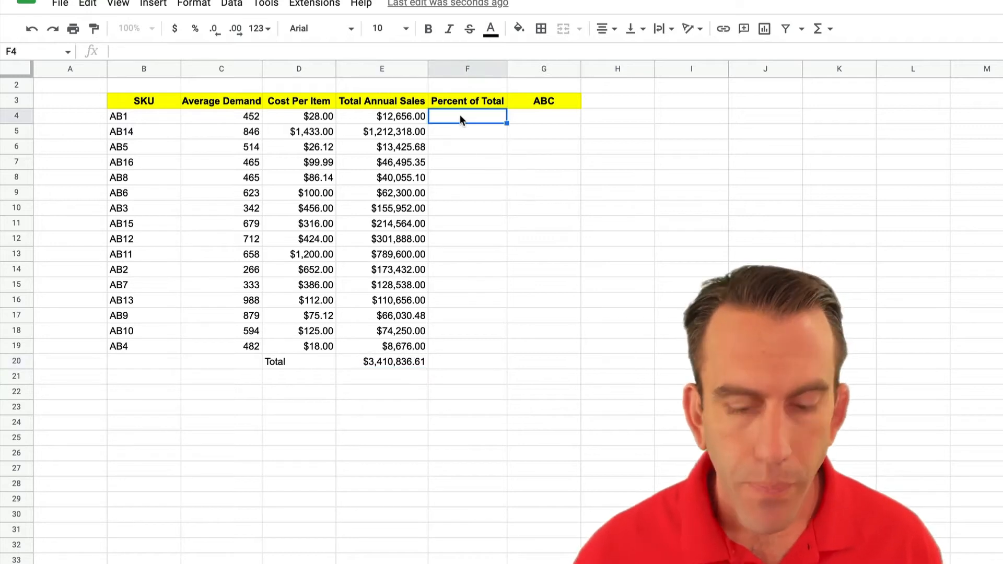
text(=)
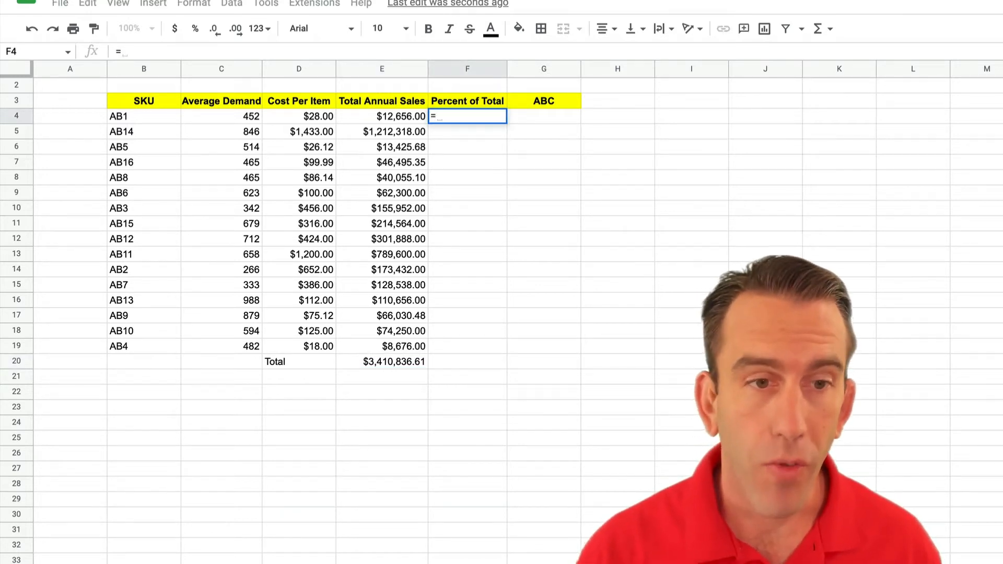
text(IFERROR)
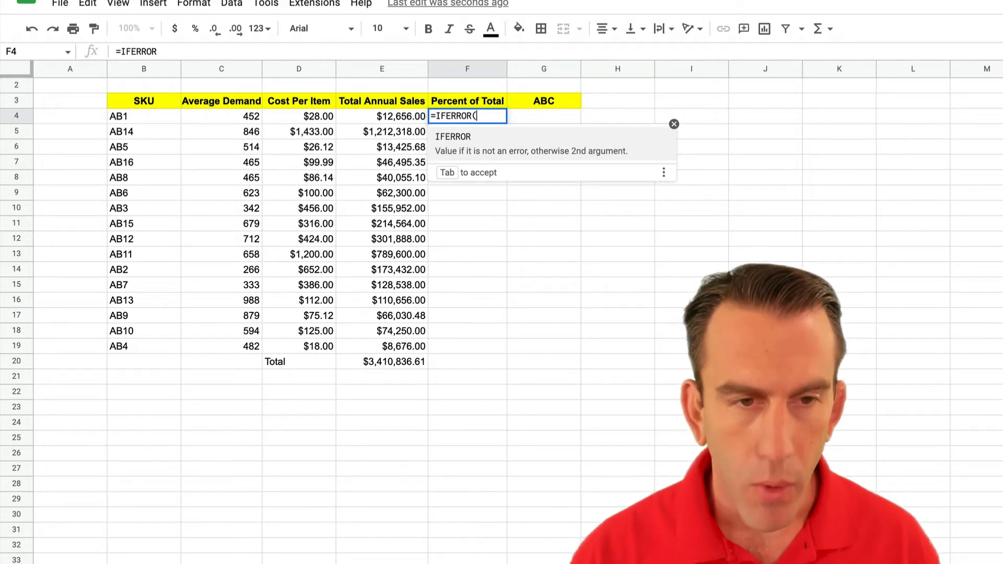
text(()
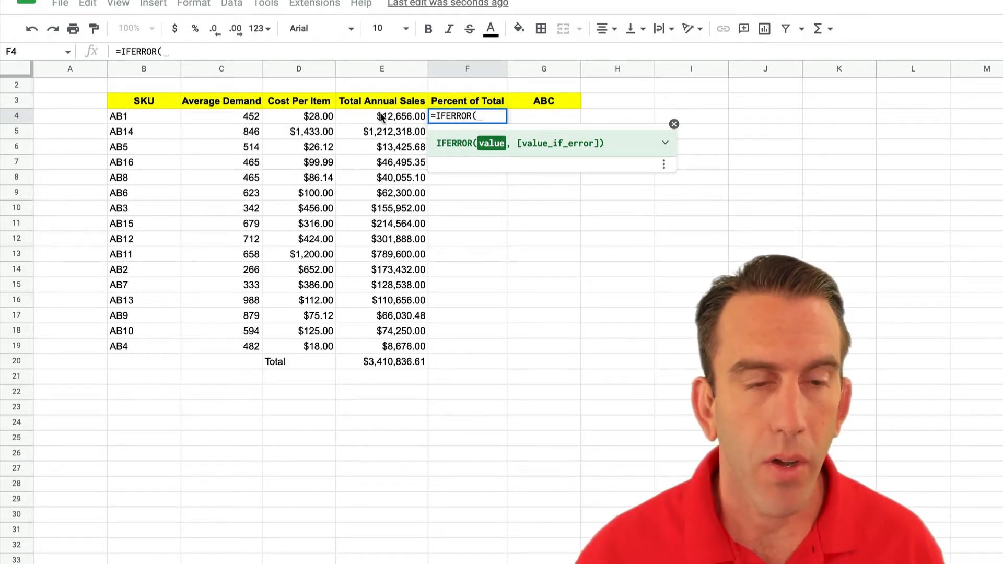
click(382, 116)
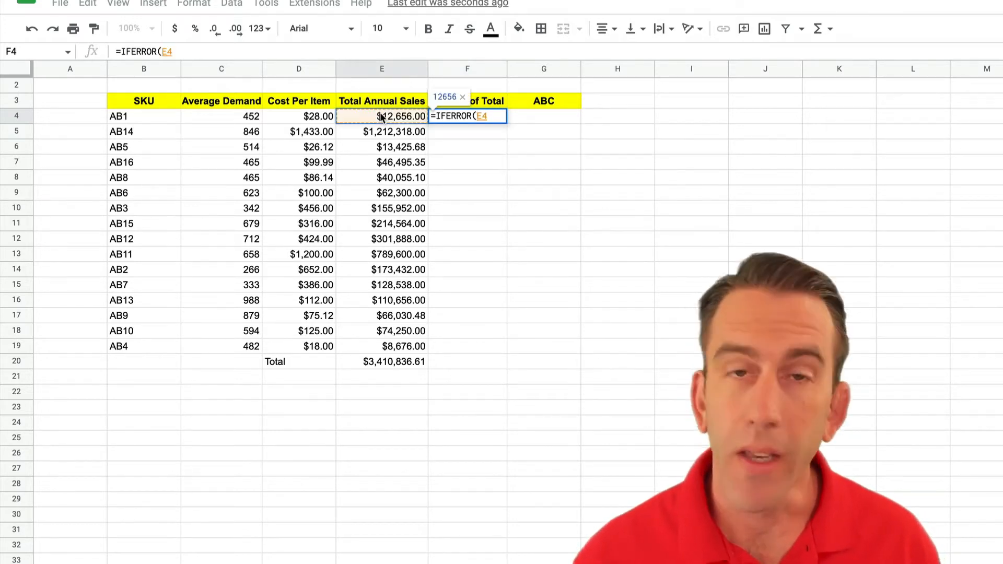
text(/E20)
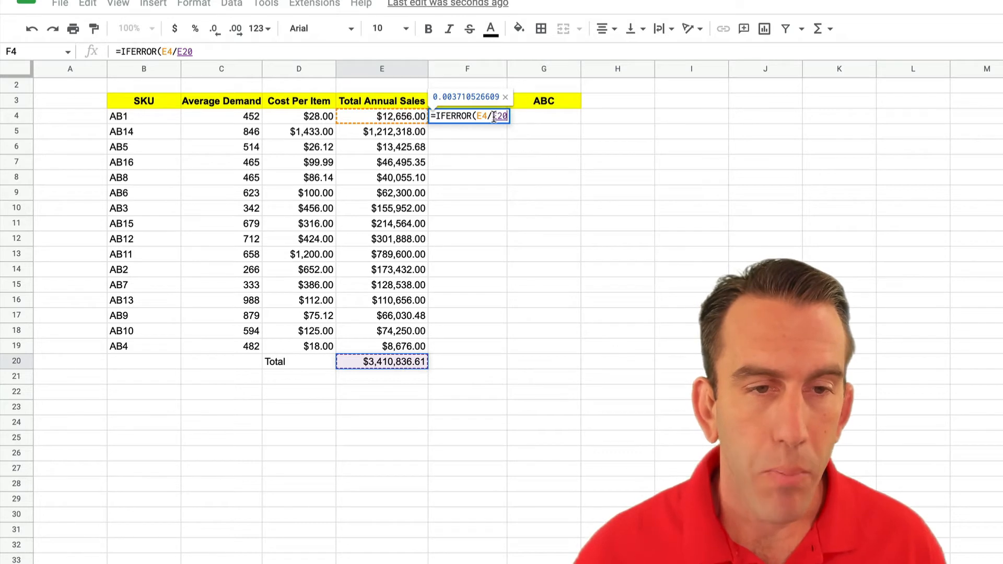
text($E$)
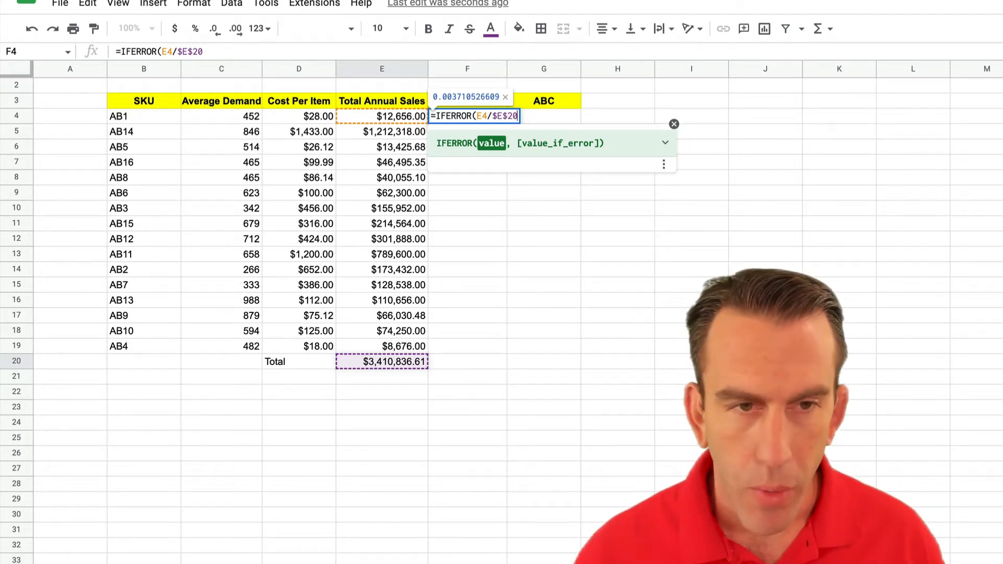
text(,)
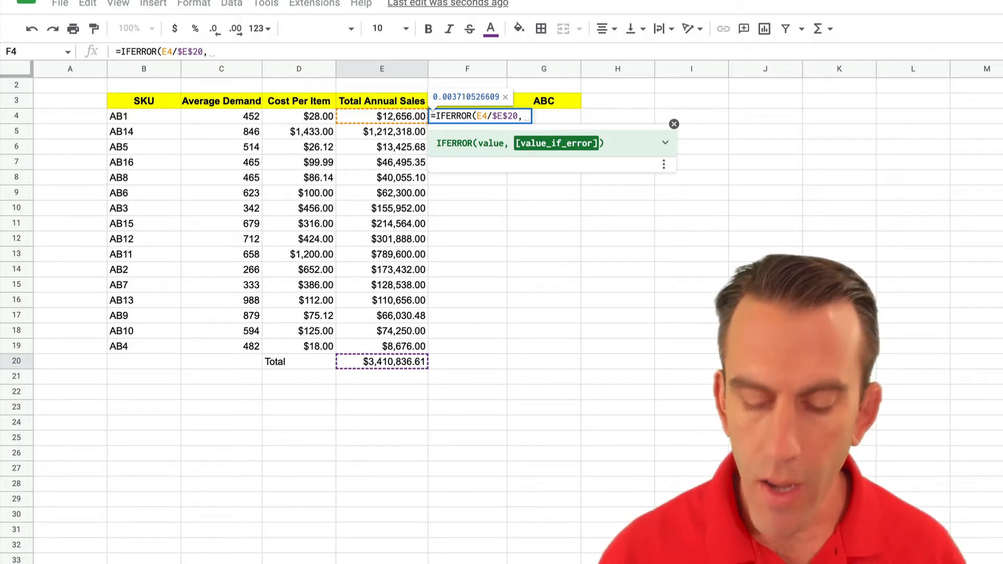
text(")
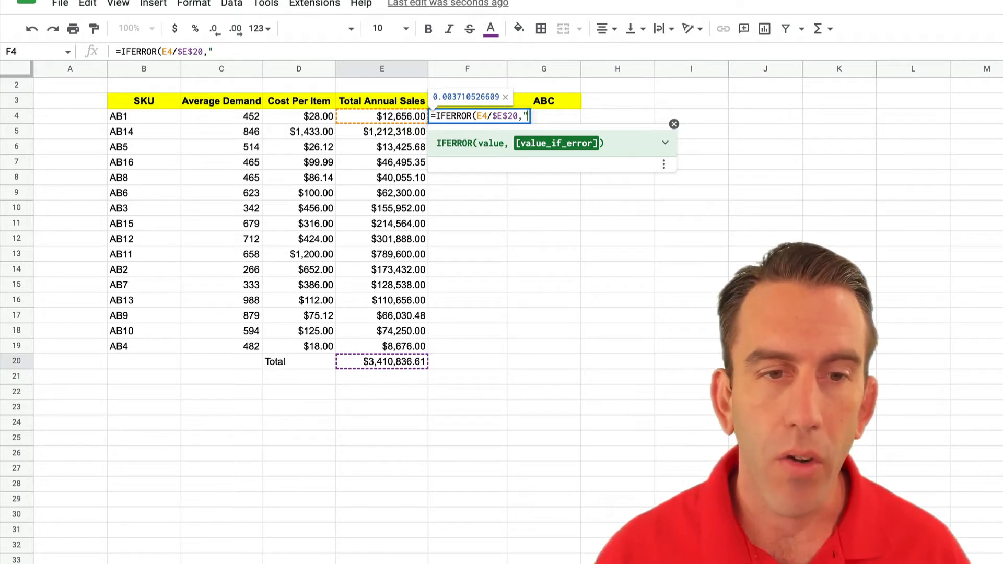
text("))
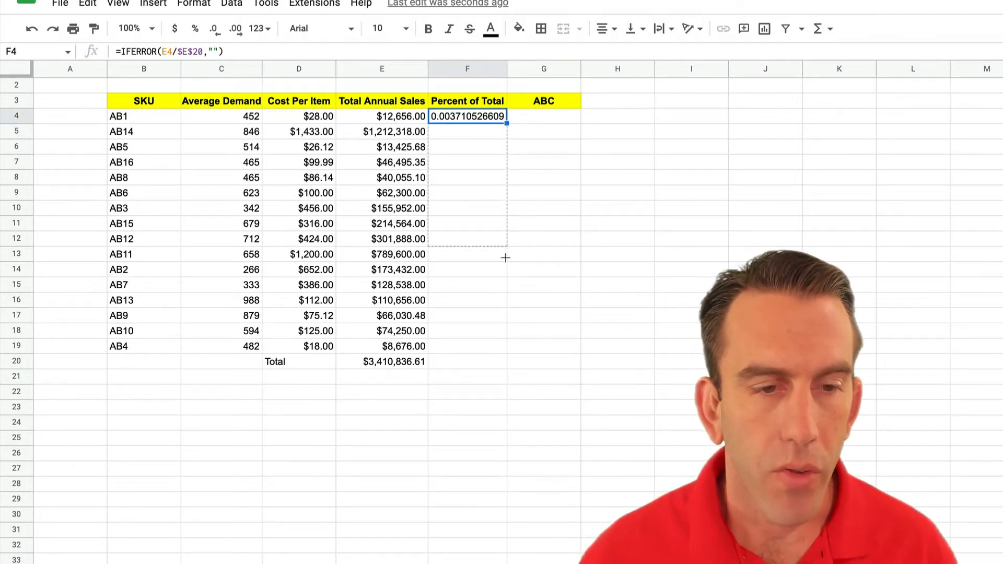
Step: Fill the percent formula down to F19 and format the shares as percentages
drag(505, 123, 506, 346)
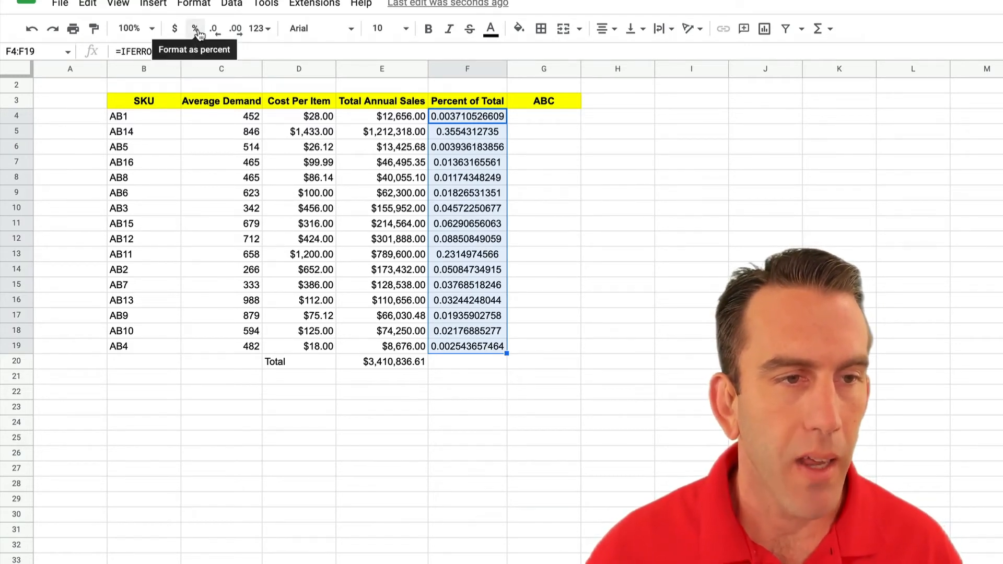
click(195, 28)
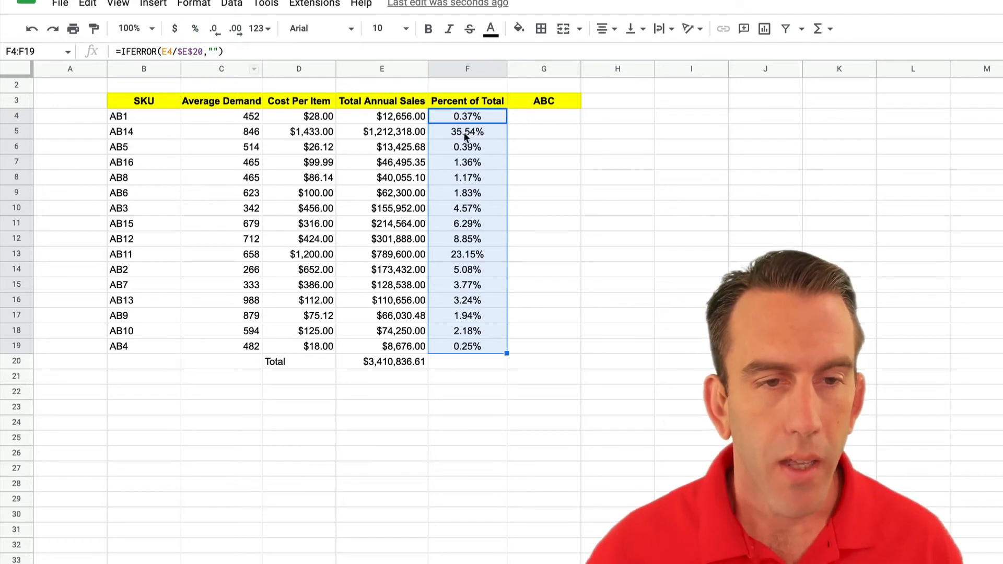
mouse_move(507, 205)
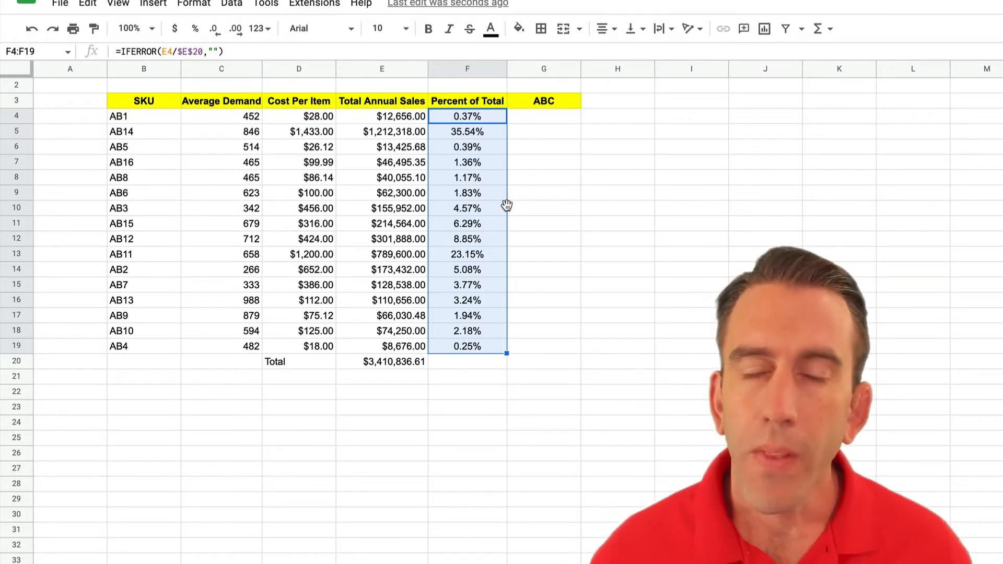
Step: Sort B4:G19 by Column E, Z→A, via Data > Sort range advanced options
click(543, 193)
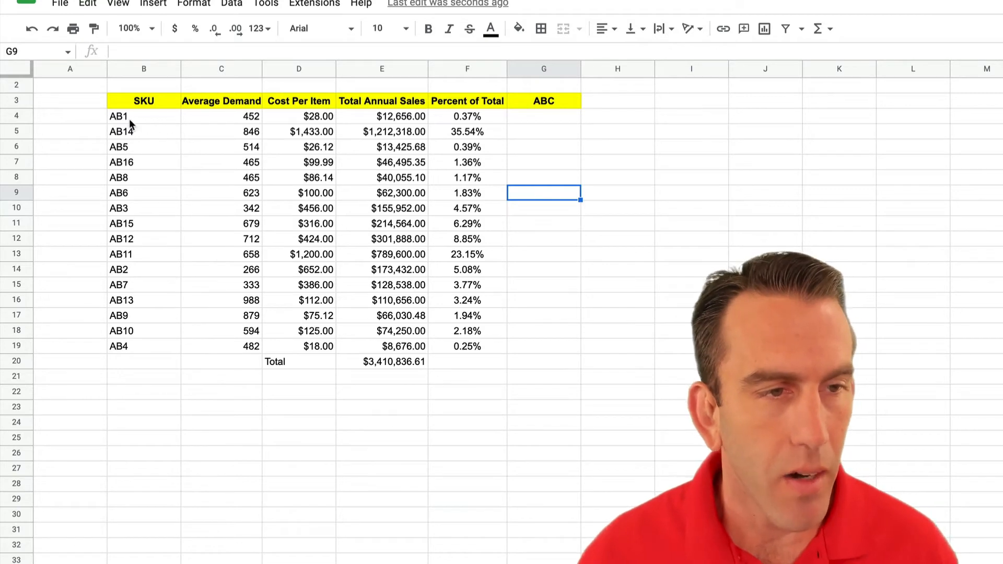
drag(143, 116, 299, 207)
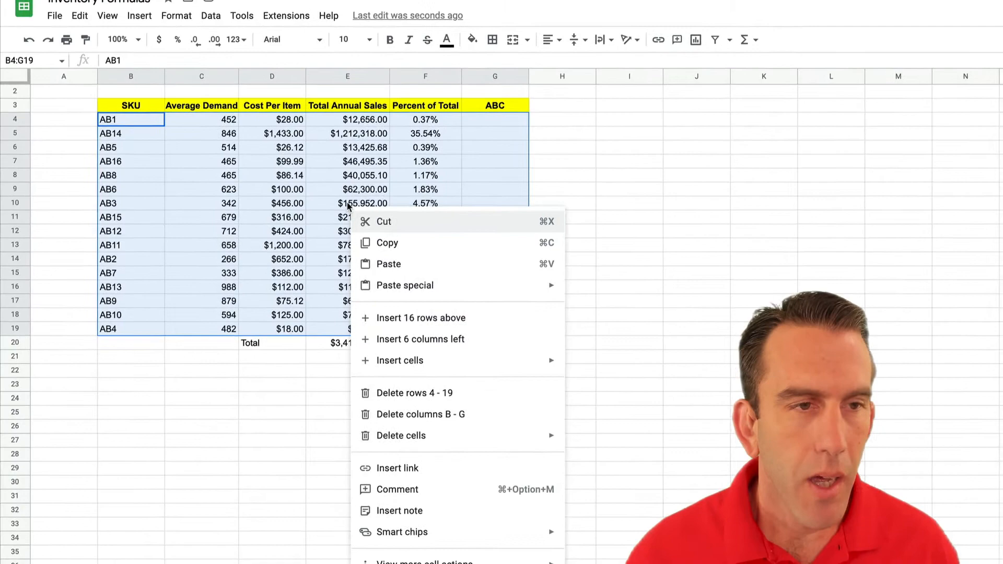
click(206, 19)
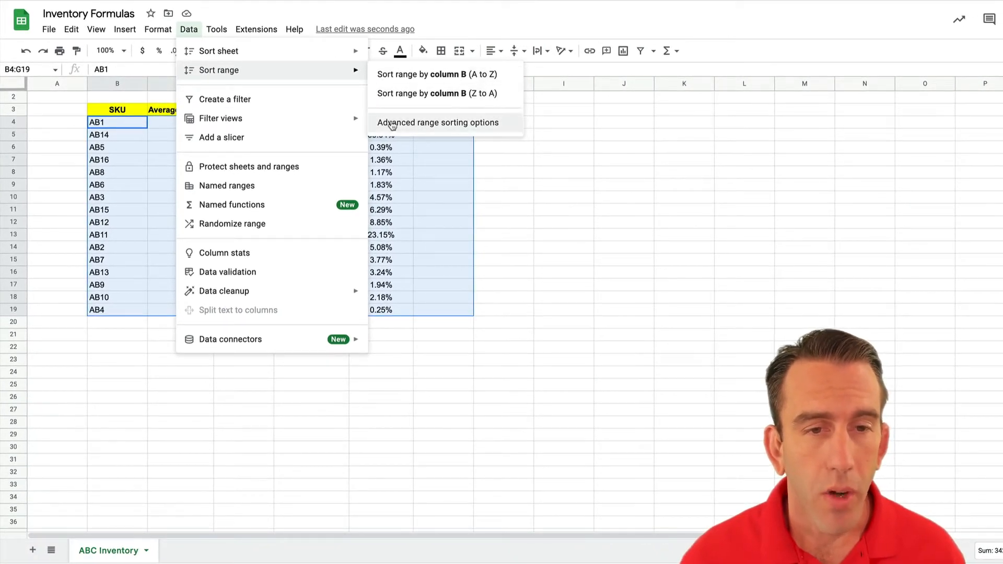
click(438, 122)
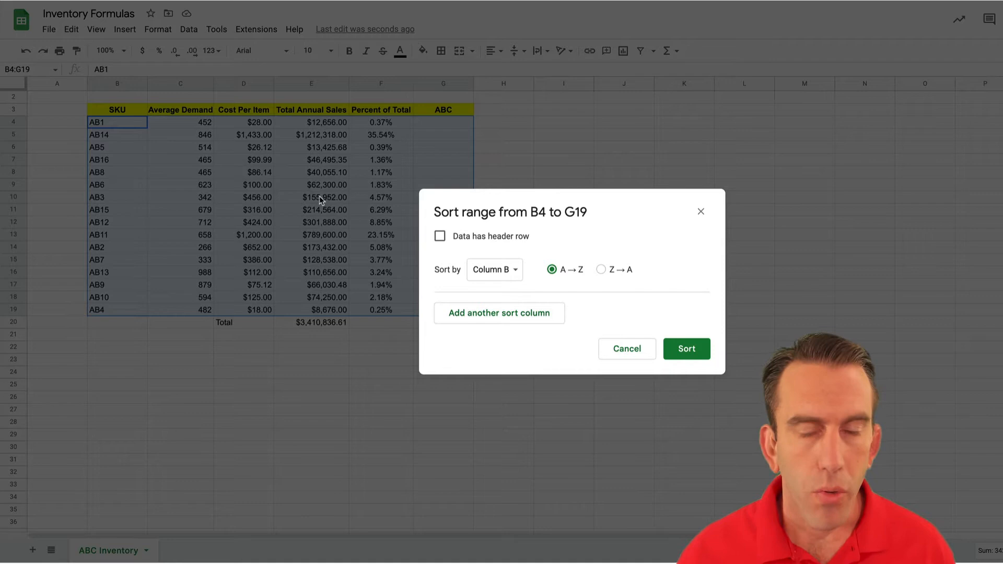
mouse_move(338, 220)
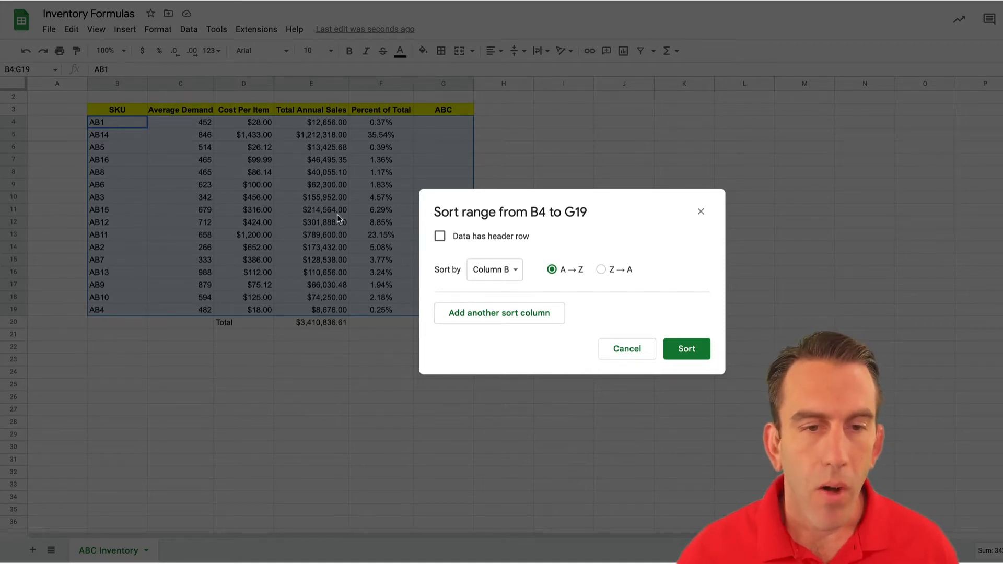
click(495, 268)
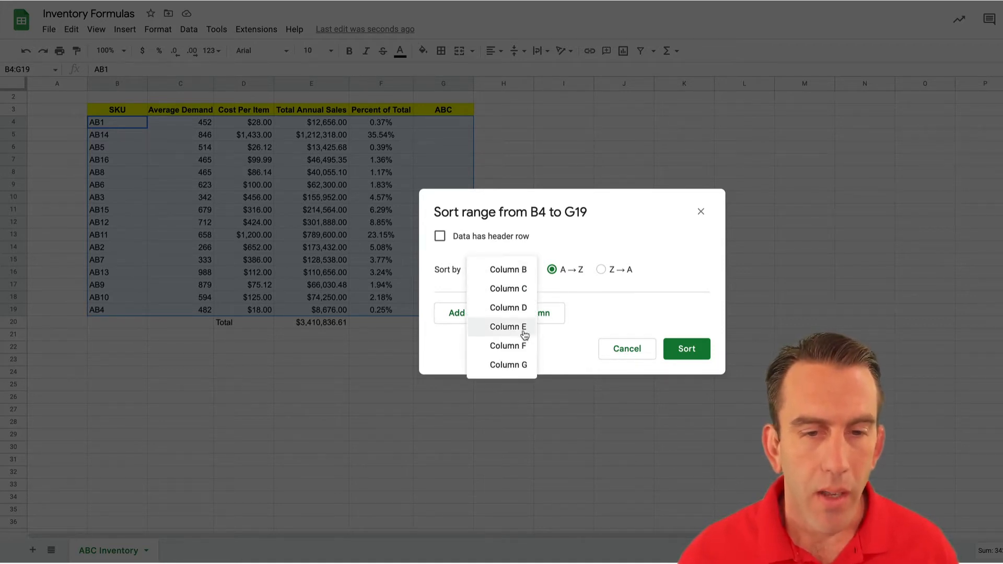
click(508, 327)
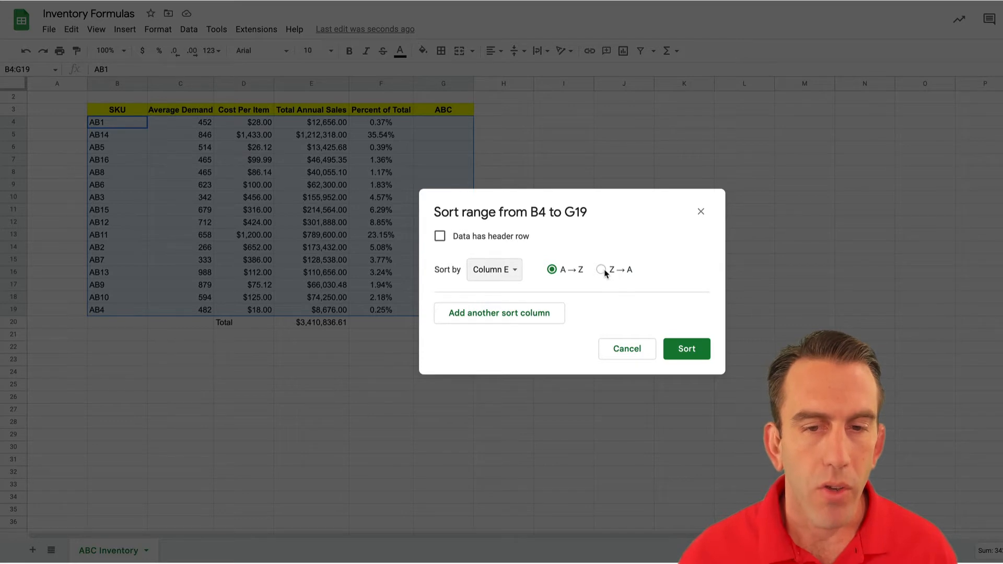
click(602, 270)
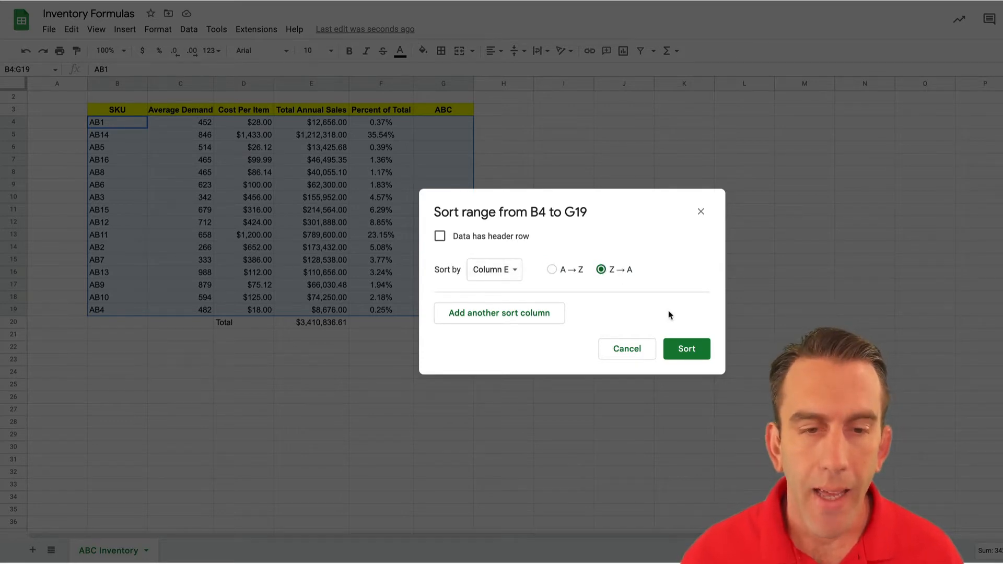
click(685, 349)
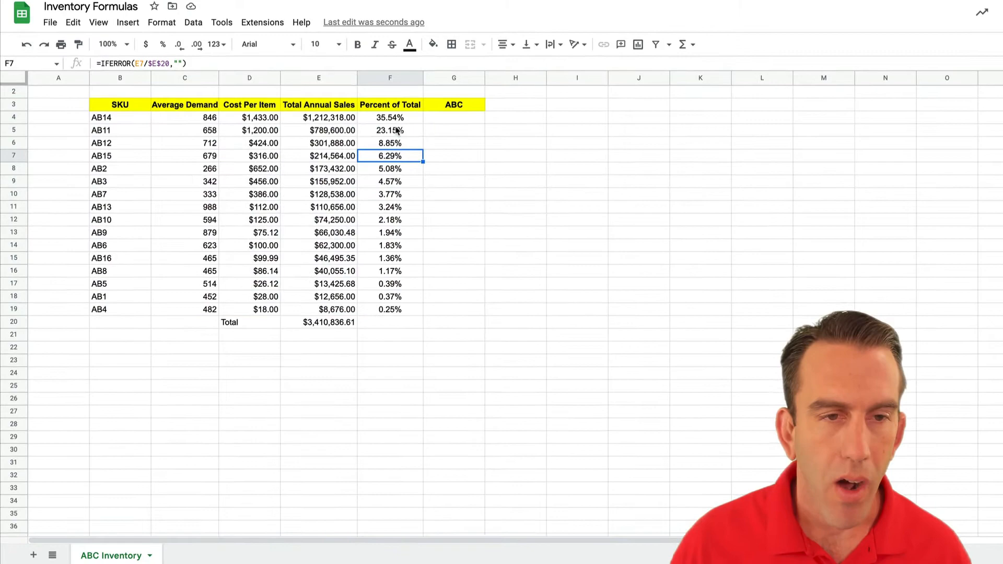
drag(393, 116, 393, 295)
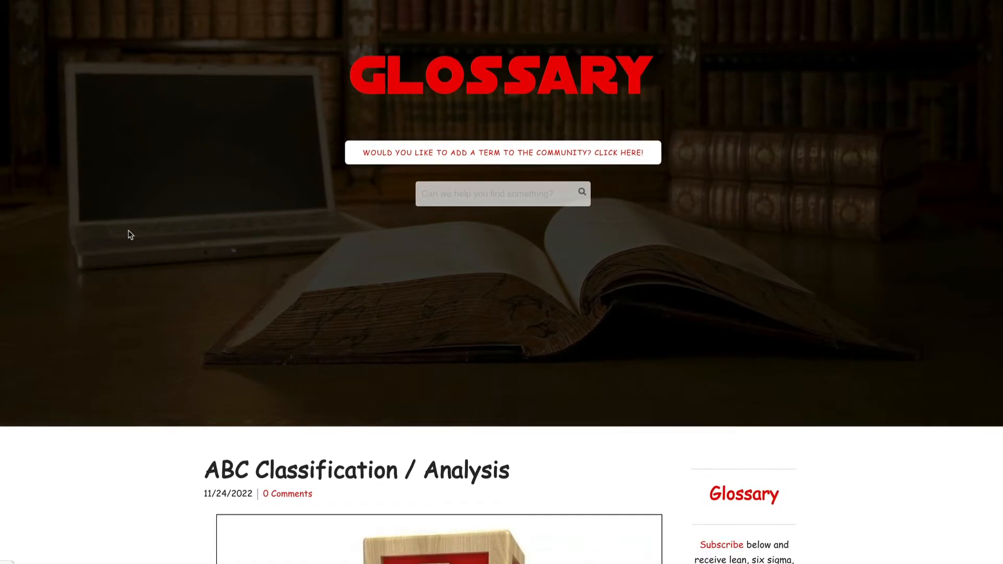
Step: Scroll the ABC Classification post down to the A, B and C class item definitions
scroll(down, 3)
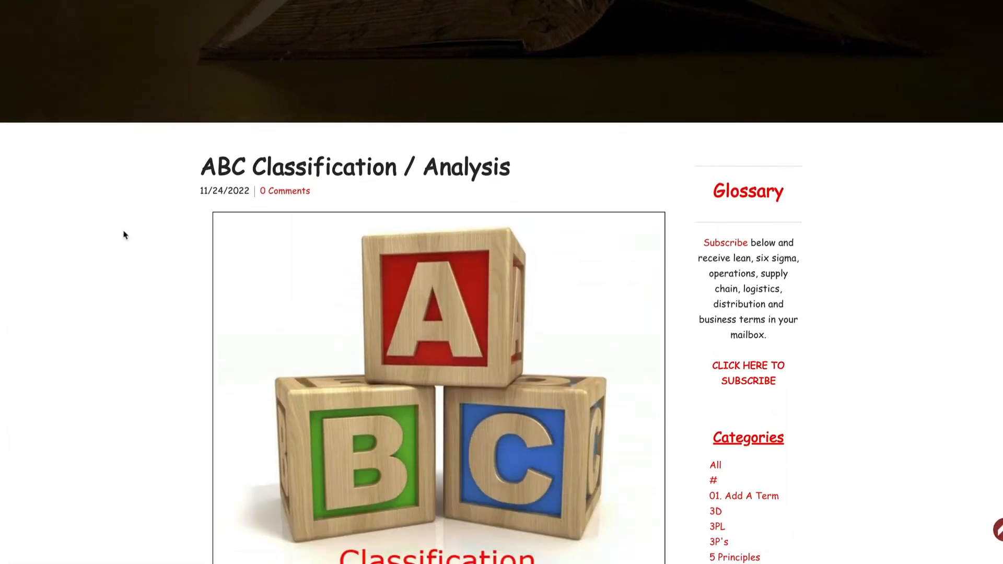
scroll(down, 3)
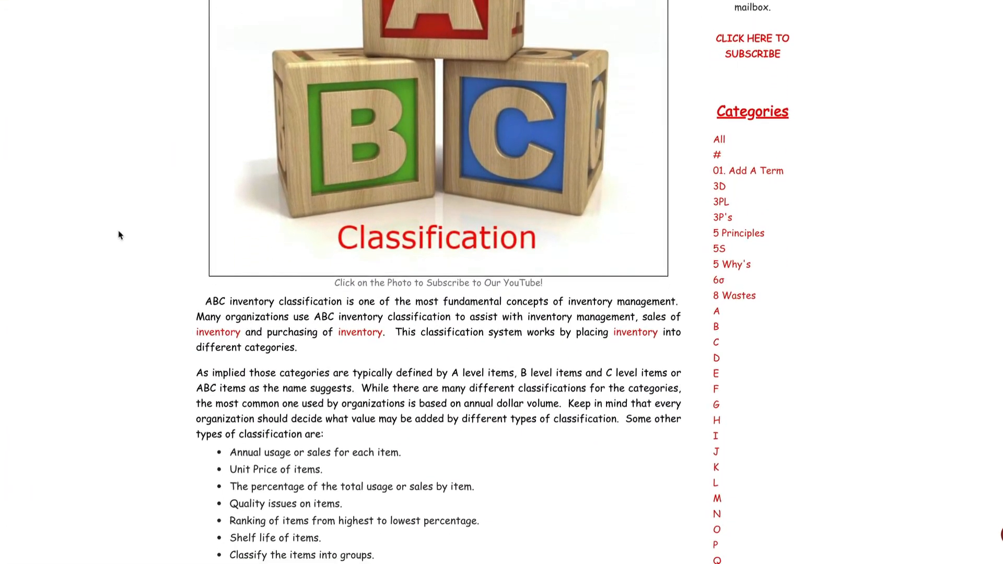
scroll(down, 3)
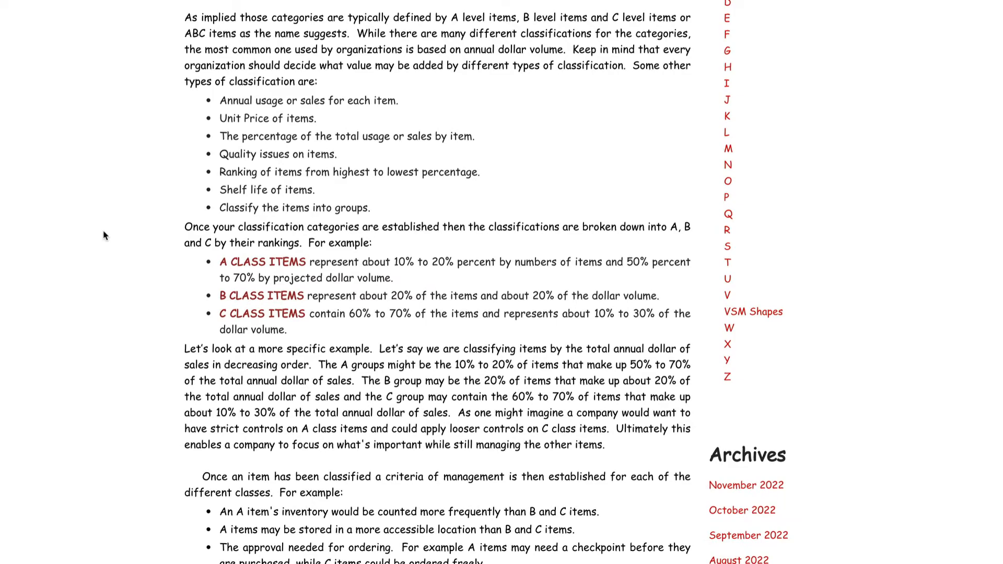
scroll(down, 3)
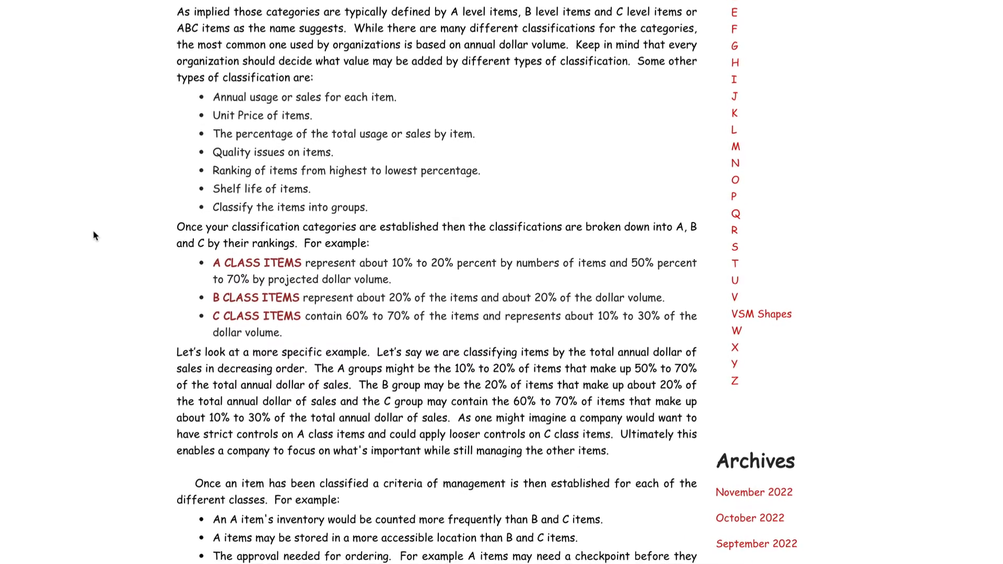
scroll(down, 3)
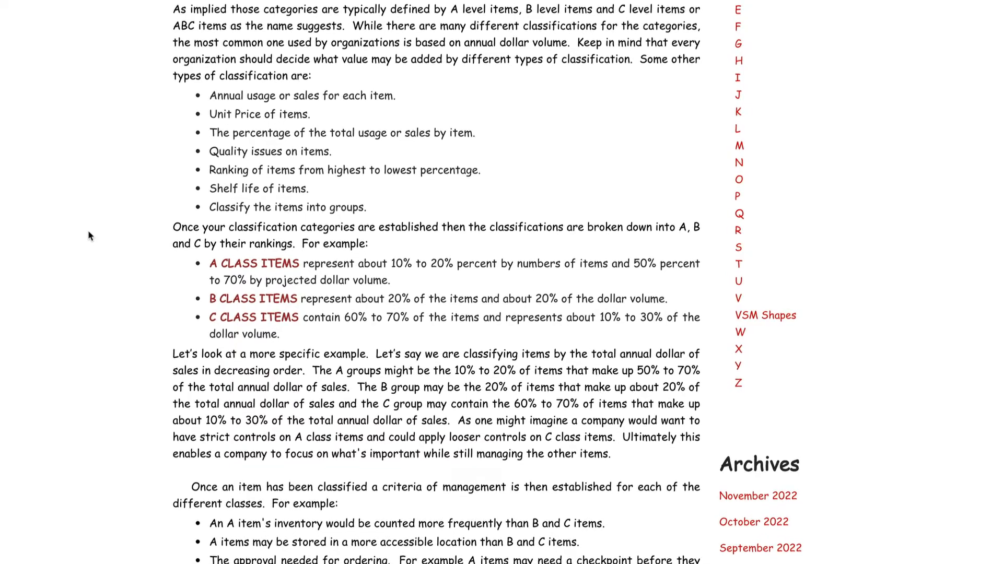
scroll(down, 3)
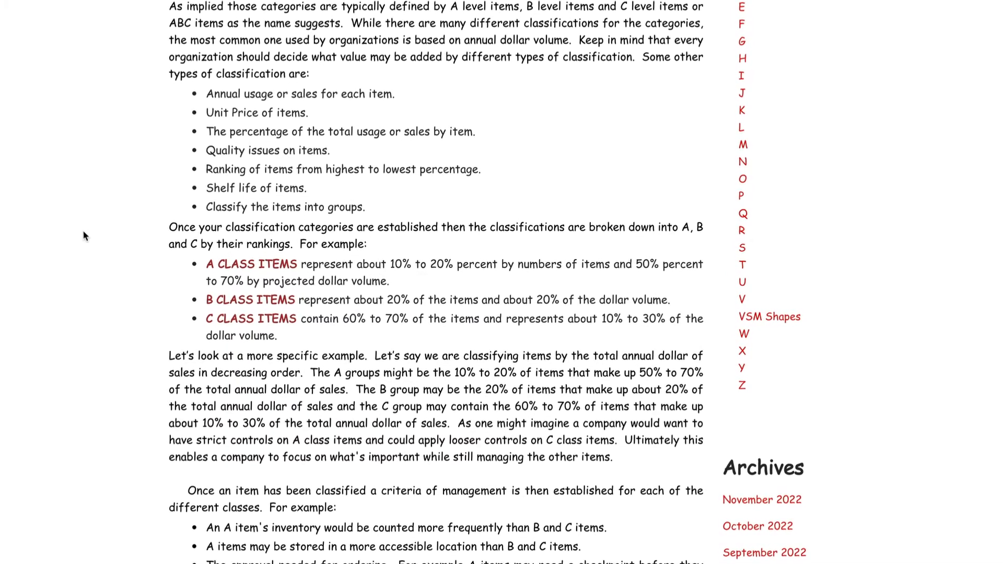
scroll(down, 3)
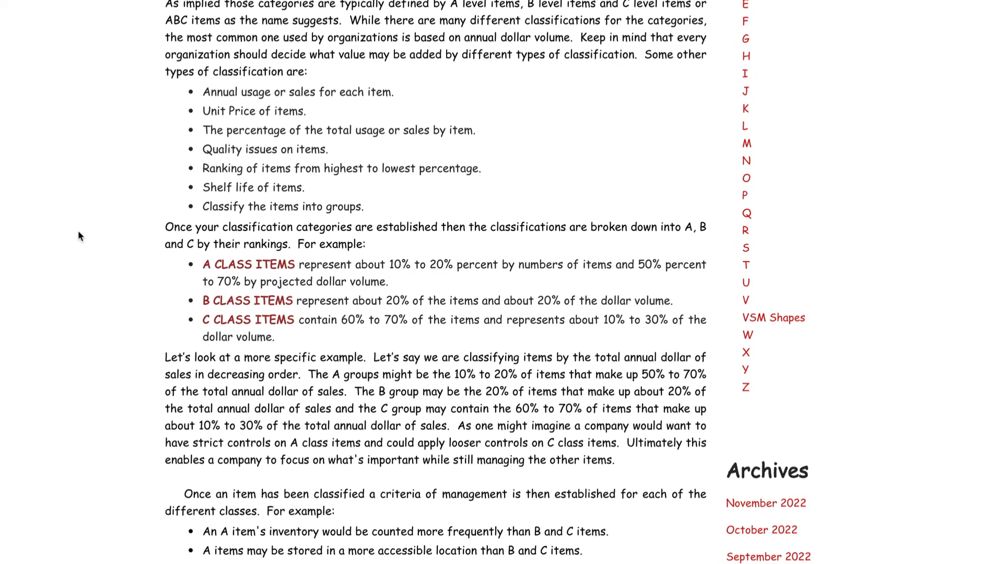
scroll(down, 3)
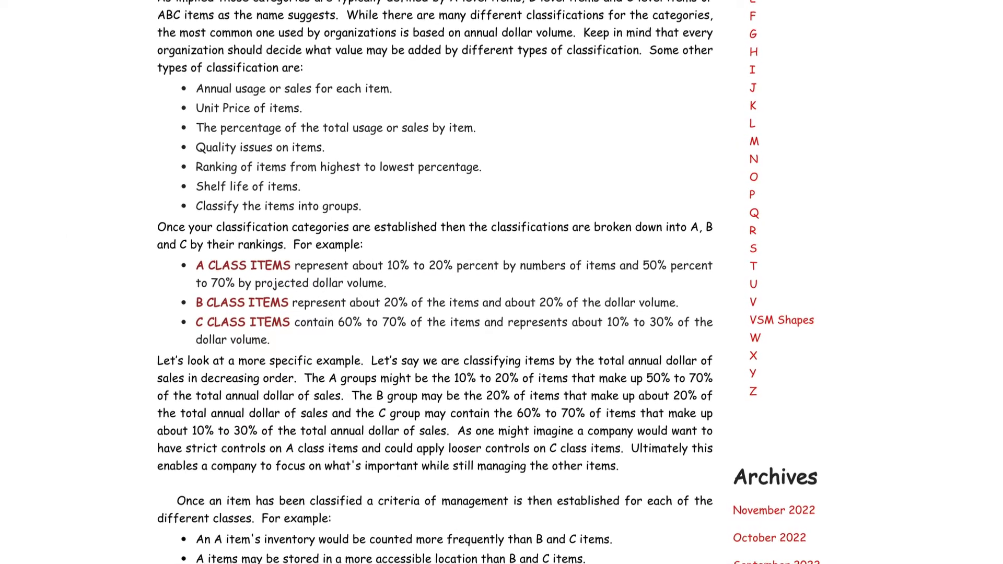
scroll(down, 3)
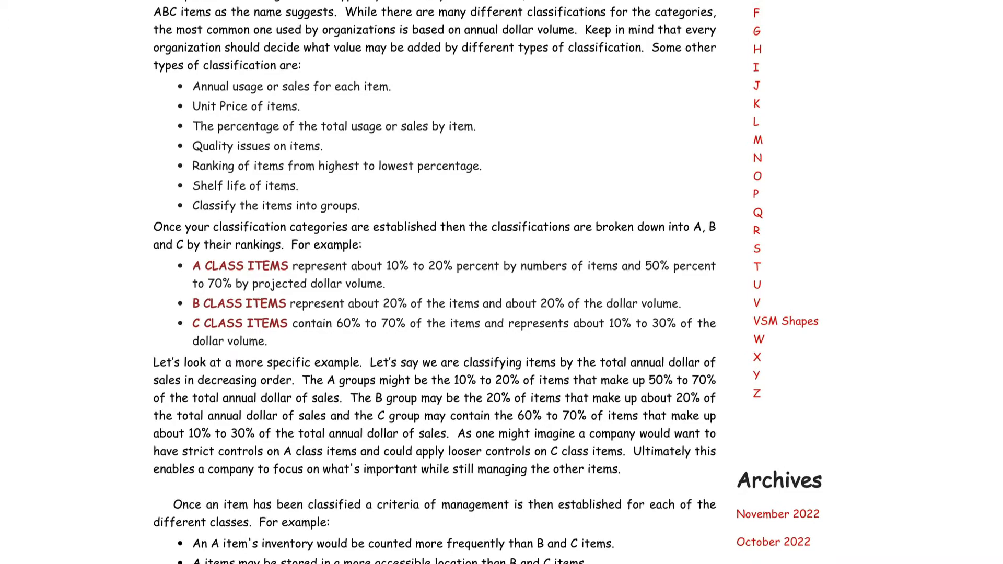
scroll(down, 3)
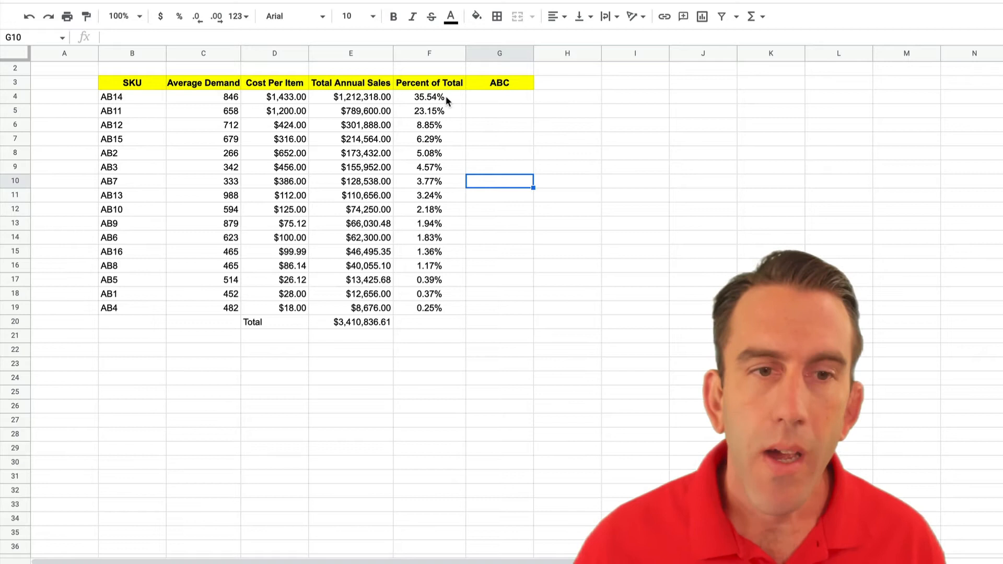
mouse_move(461, 101)
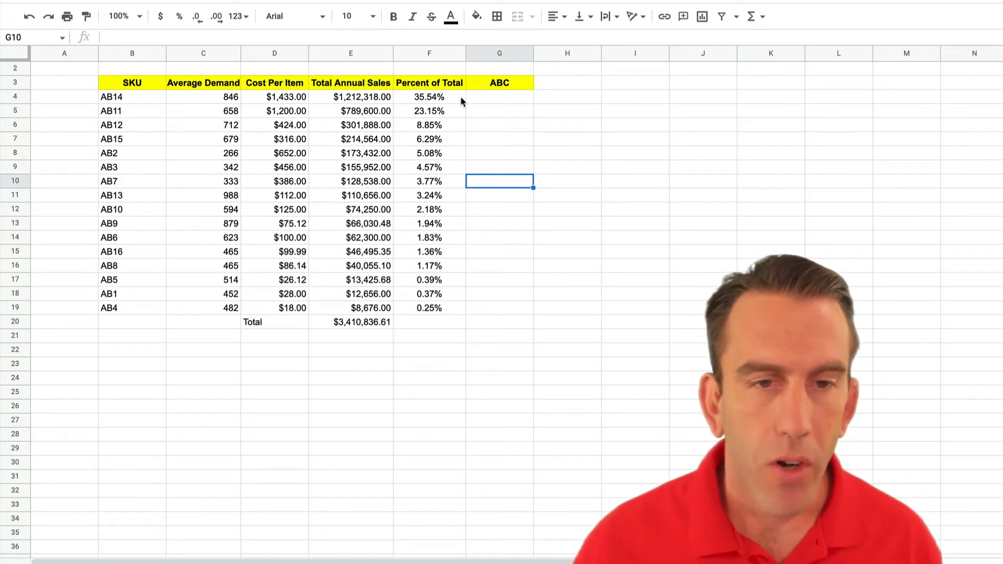
mouse_move(565, 131)
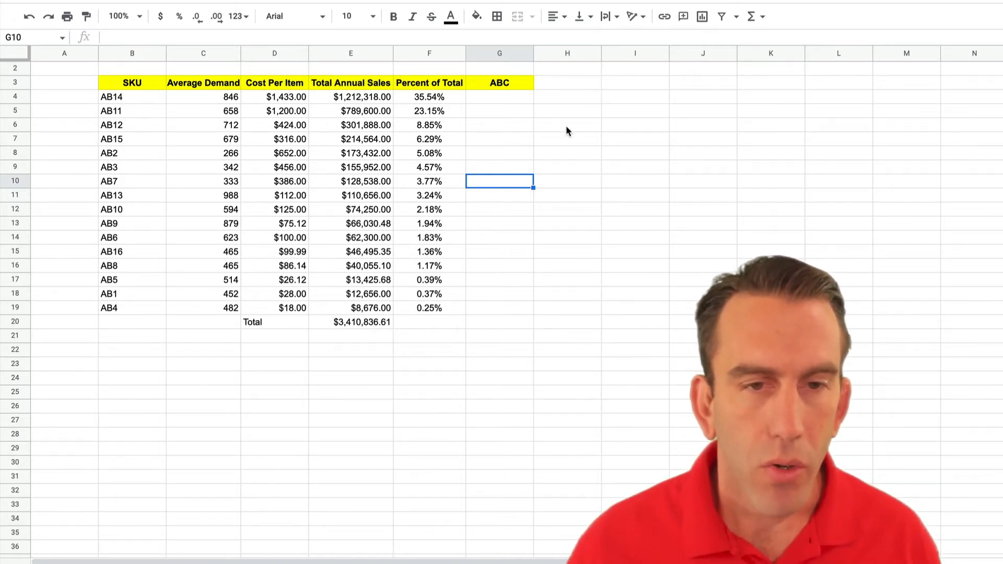
Step: Enter =SUM(F4:F6) in H6 to check the top three shares total 67.54%
click(566, 124)
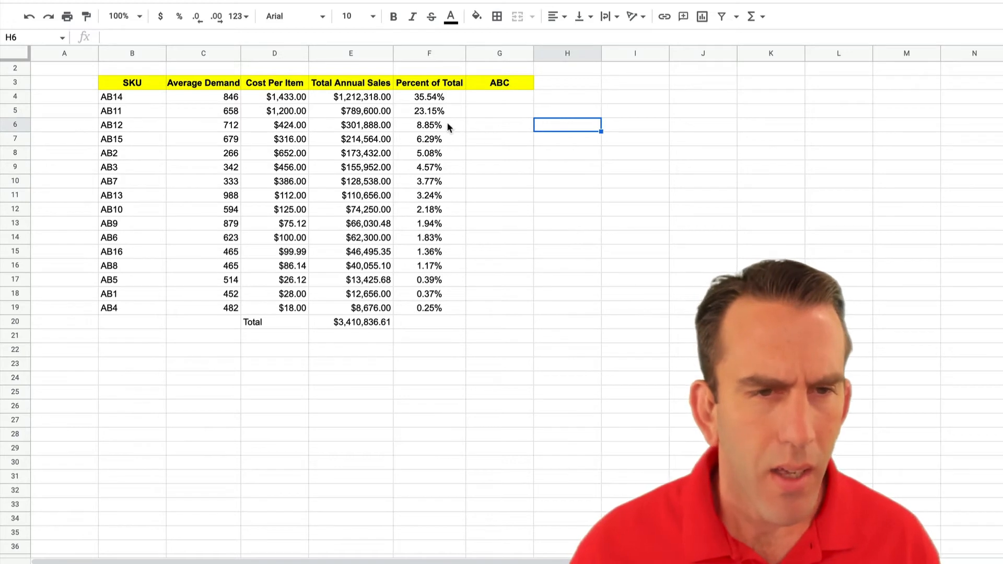
drag(429, 96, 429, 111)
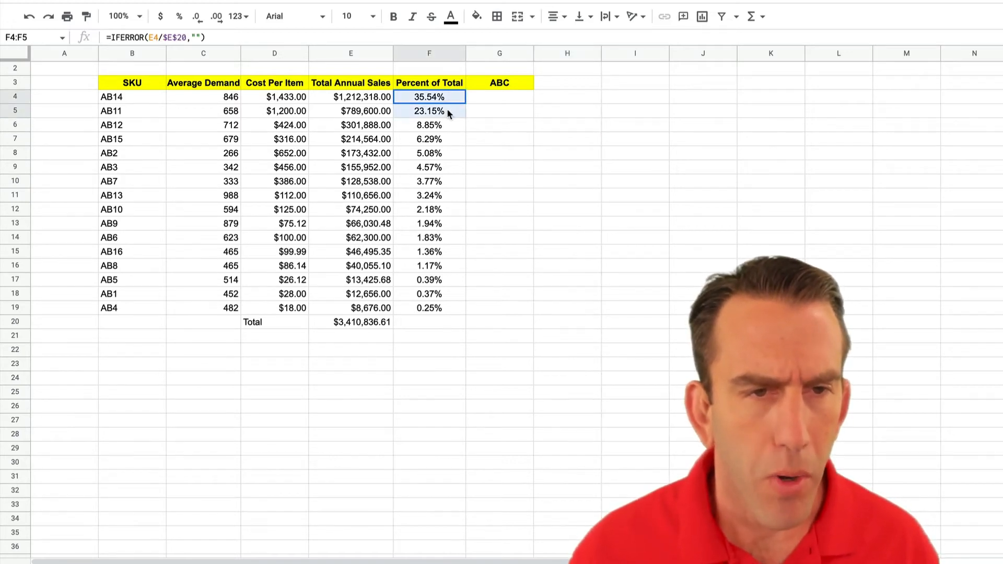
click(428, 125)
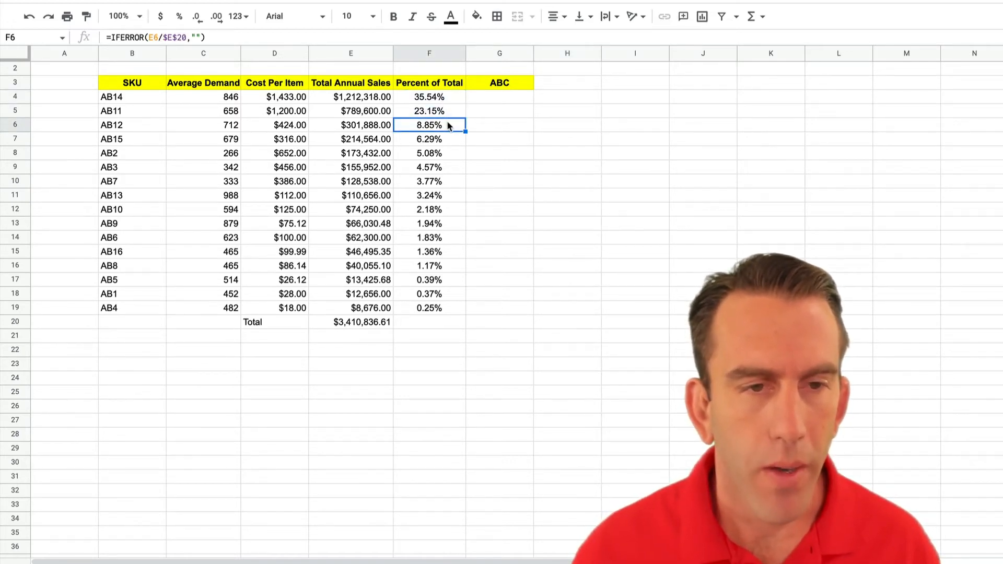
click(567, 125)
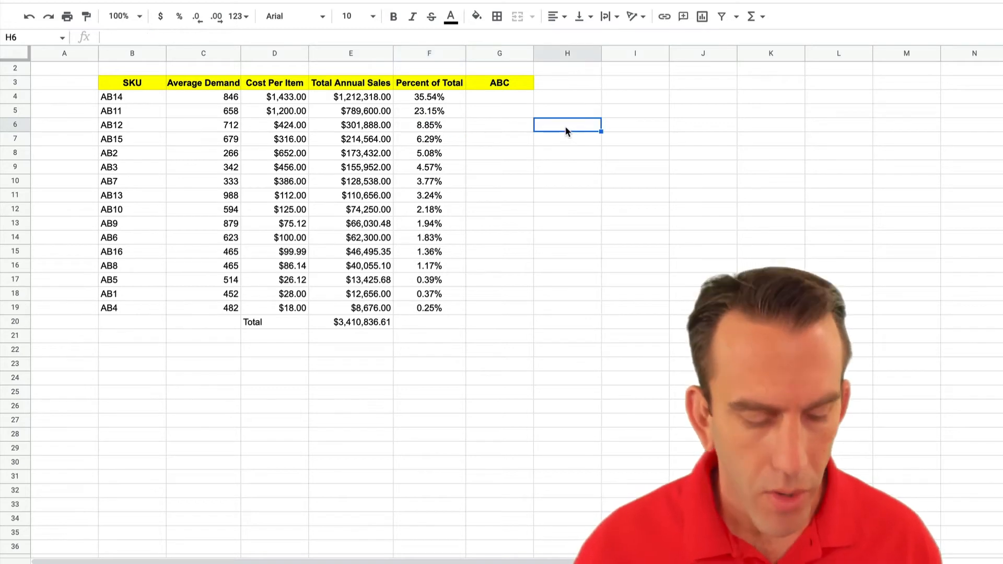
text(=SUM)
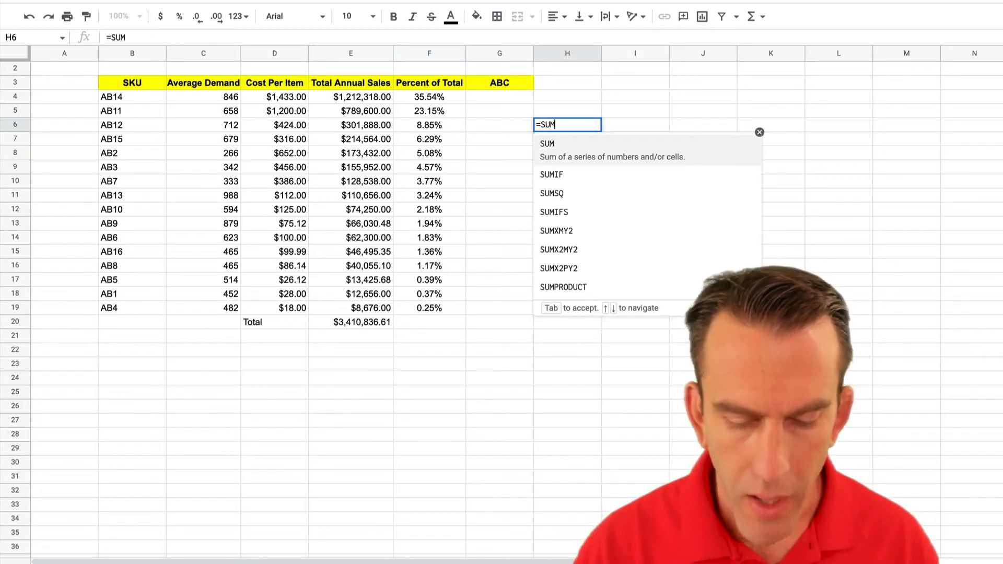
drag(430, 96, 429, 110)
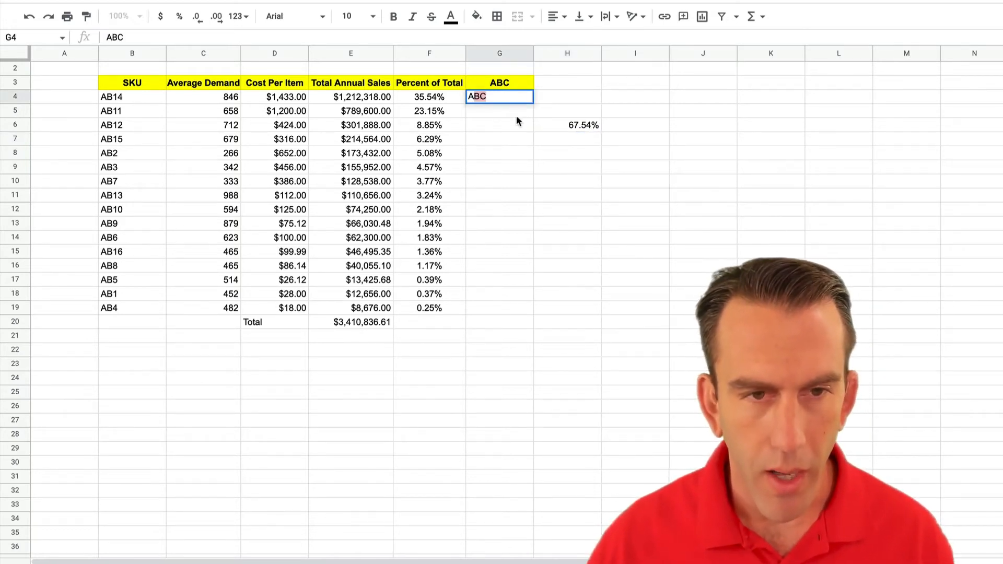
Step: Mark AB14, AB11 and AB12 as class A in column G
text(A)
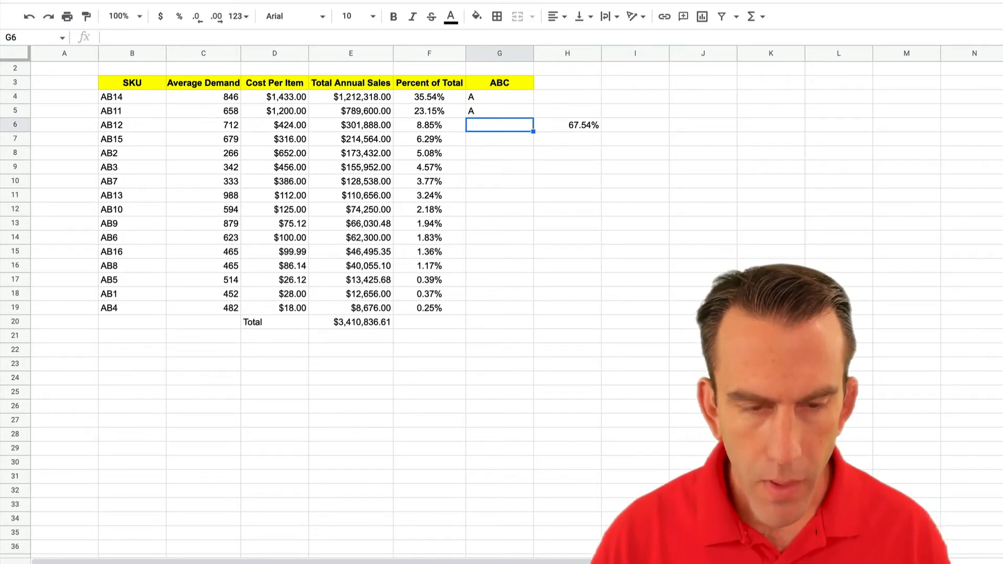
text(A)
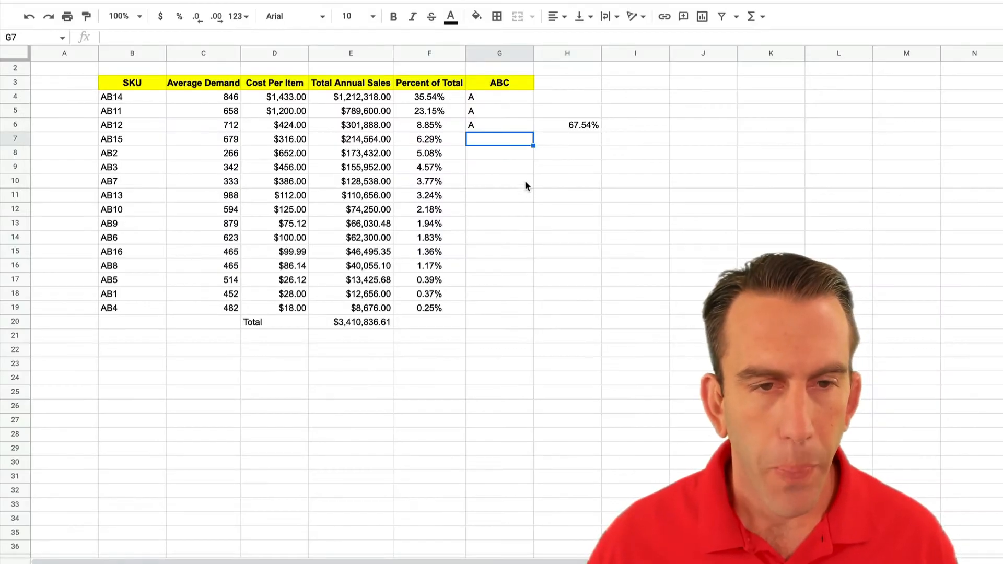
click(500, 181)
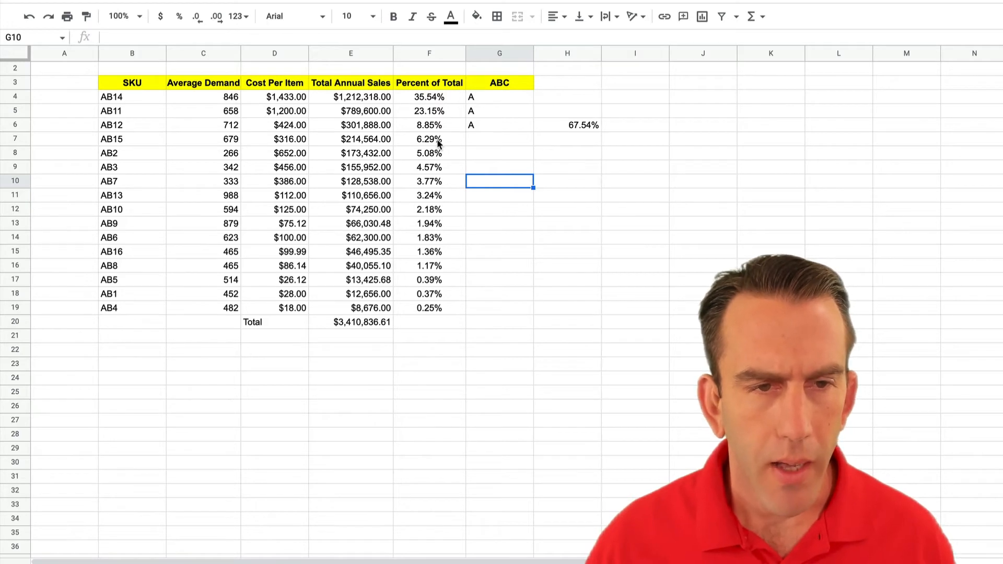
mouse_move(438, 153)
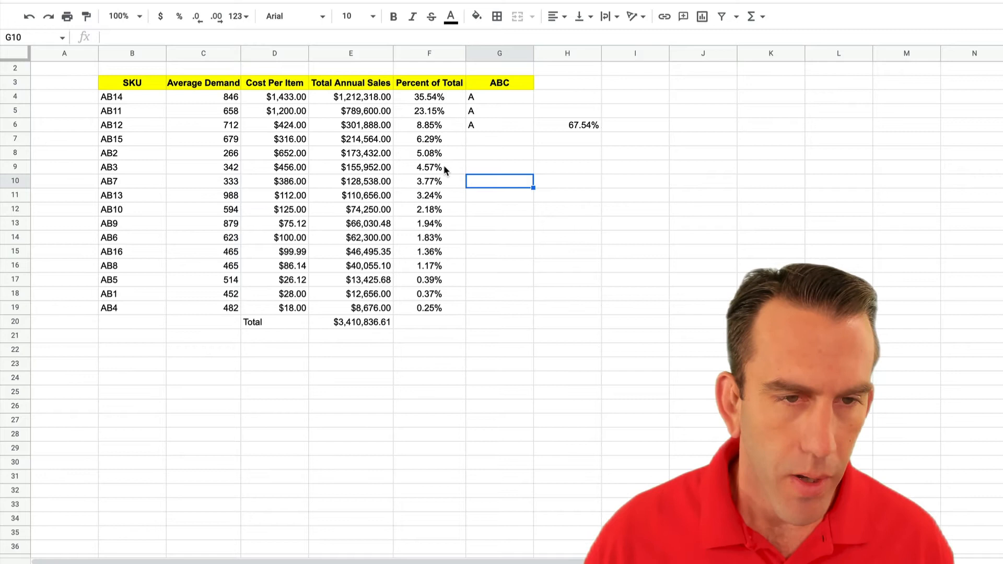
mouse_move(505, 187)
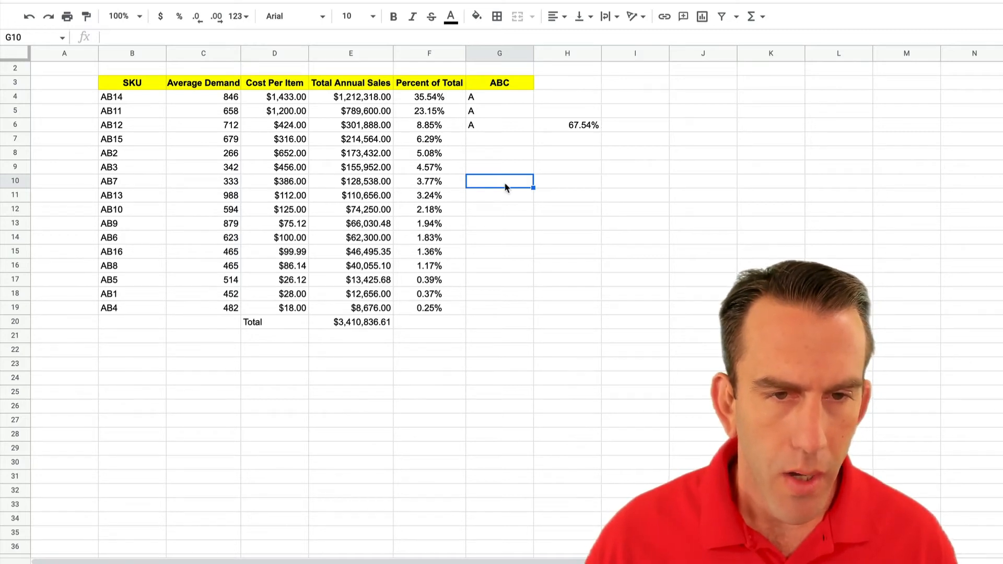
Step: Enter =SUM(F7:F10) in H10, totalling AB15 through AB7 at 19.72%
click(566, 180)
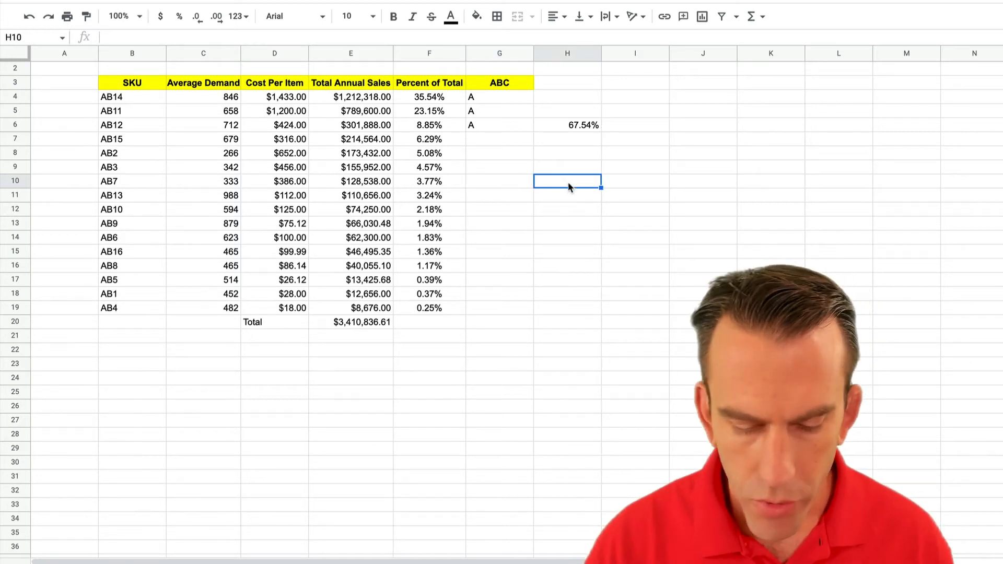
text(=SUM)
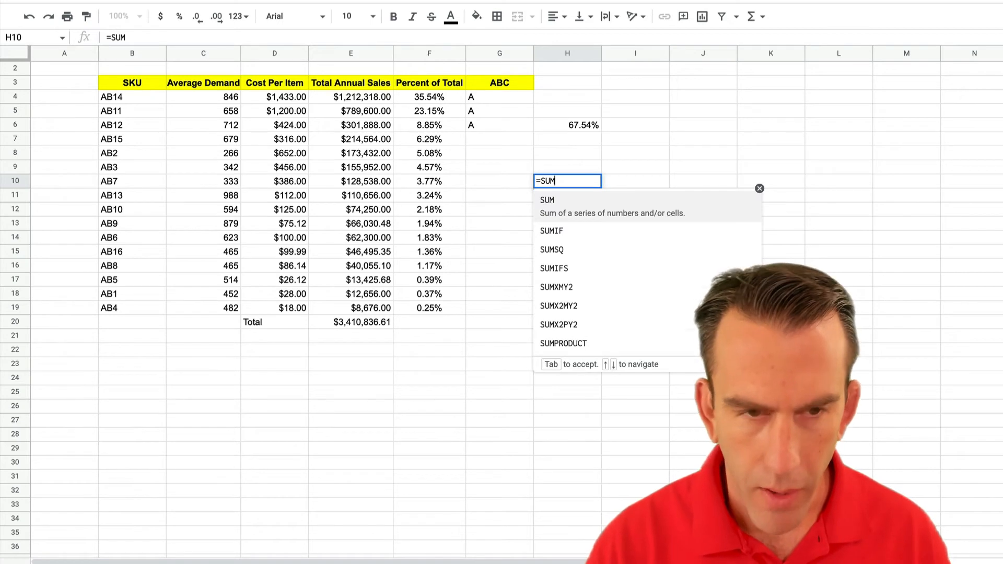
text(()
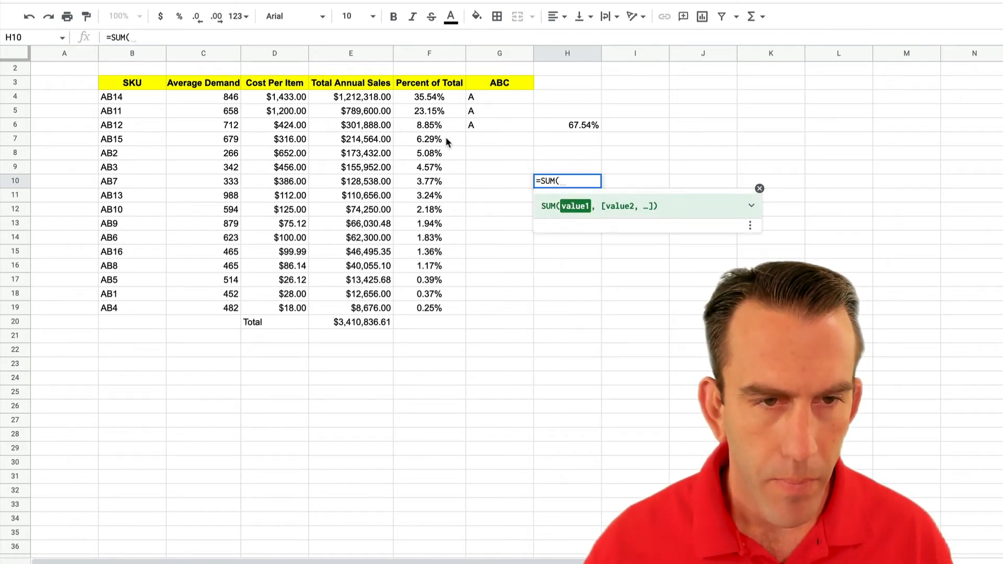
drag(430, 139, 429, 181)
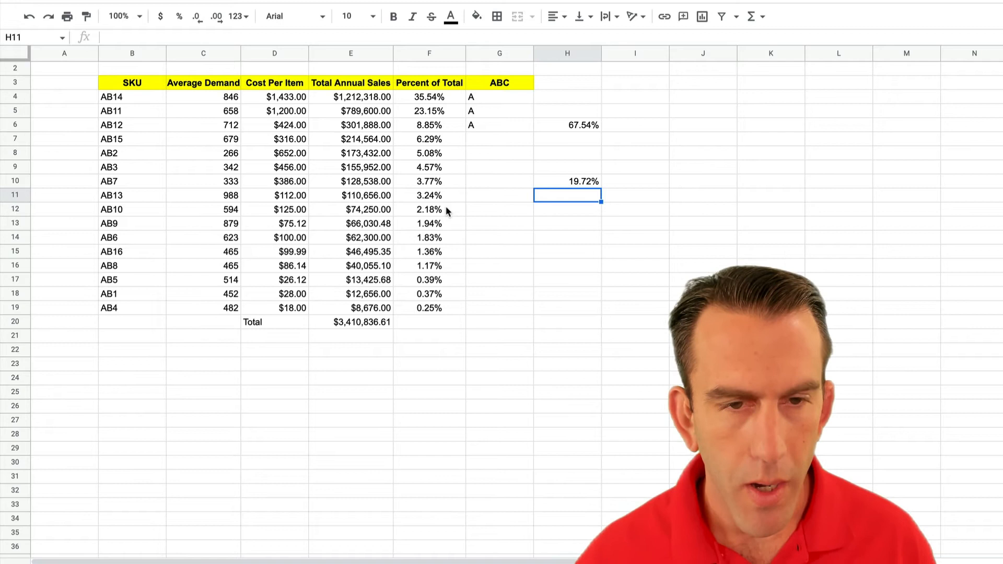
mouse_move(492, 144)
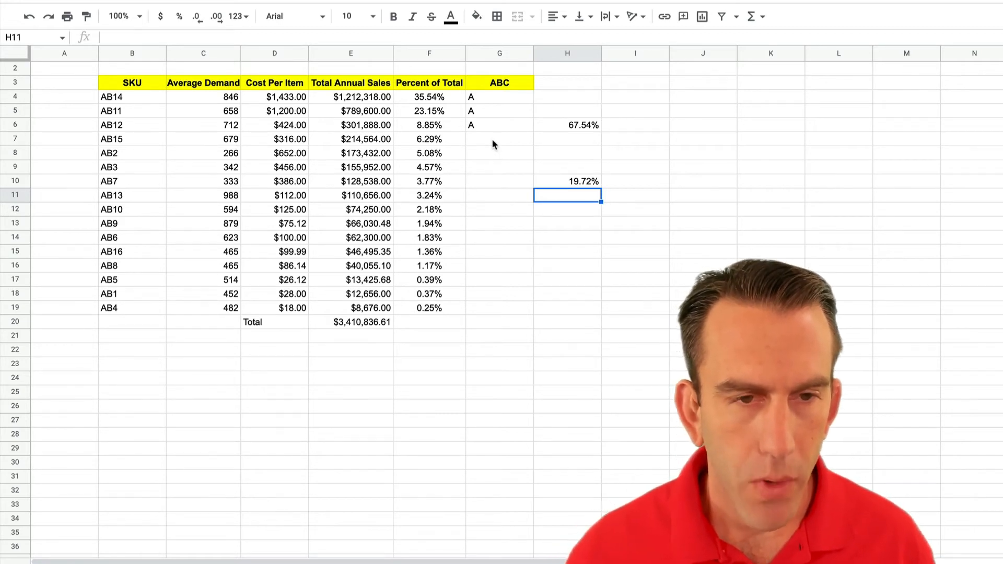
Step: Mark AB15, AB2, AB3 and AB7 as class B in column G
click(500, 139)
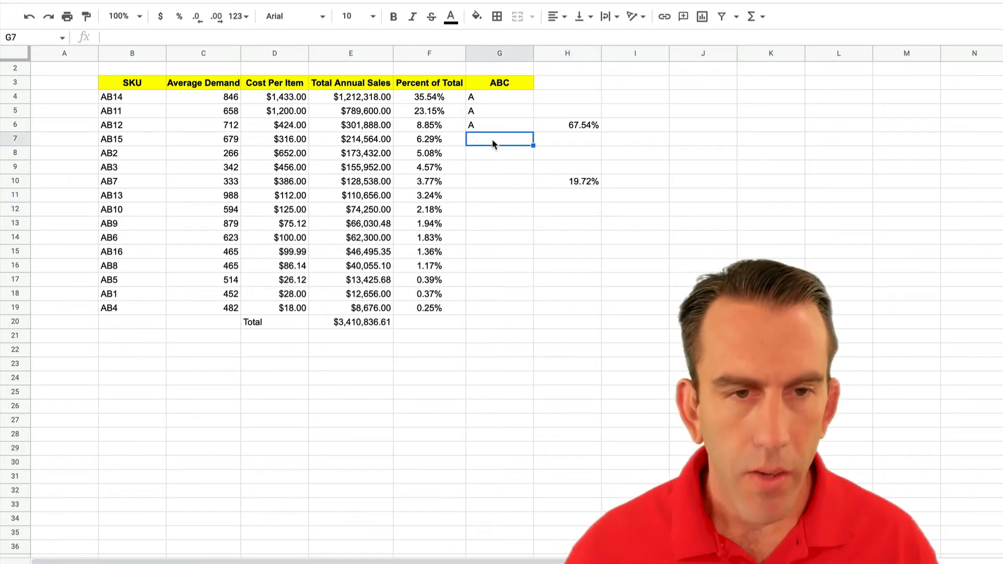
text(B)
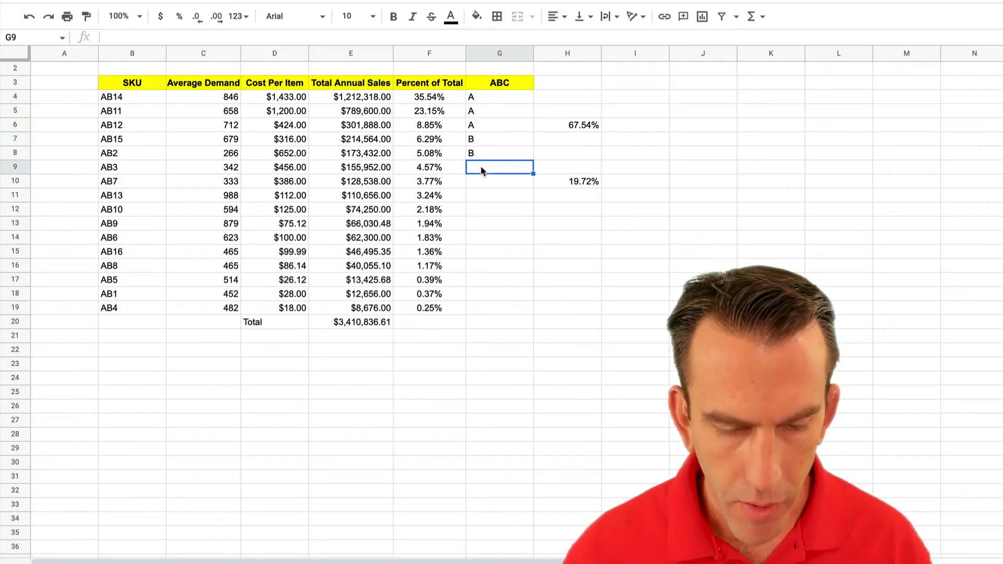
text(B)
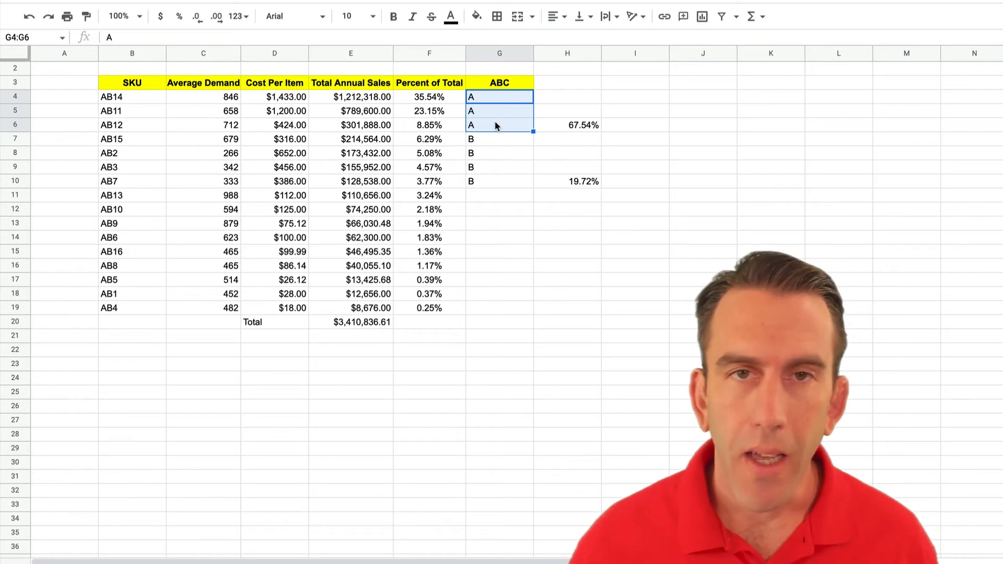
mouse_move(508, 143)
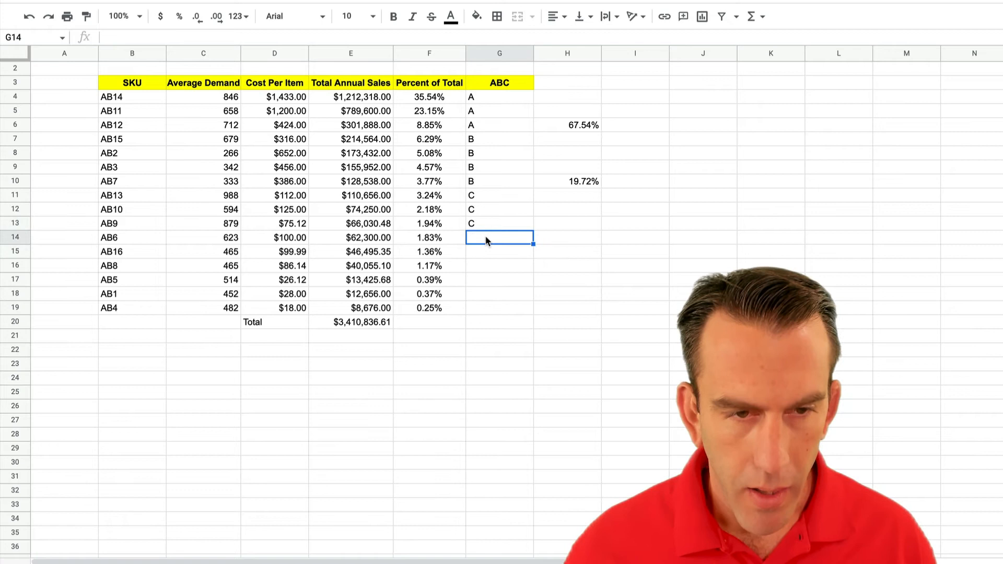
Step: Mark AB13 through AB4 as class C and enter =SUM(F11:F19) in H19 for 12.74%
text(C)
click(568, 307)
text(=SUM()
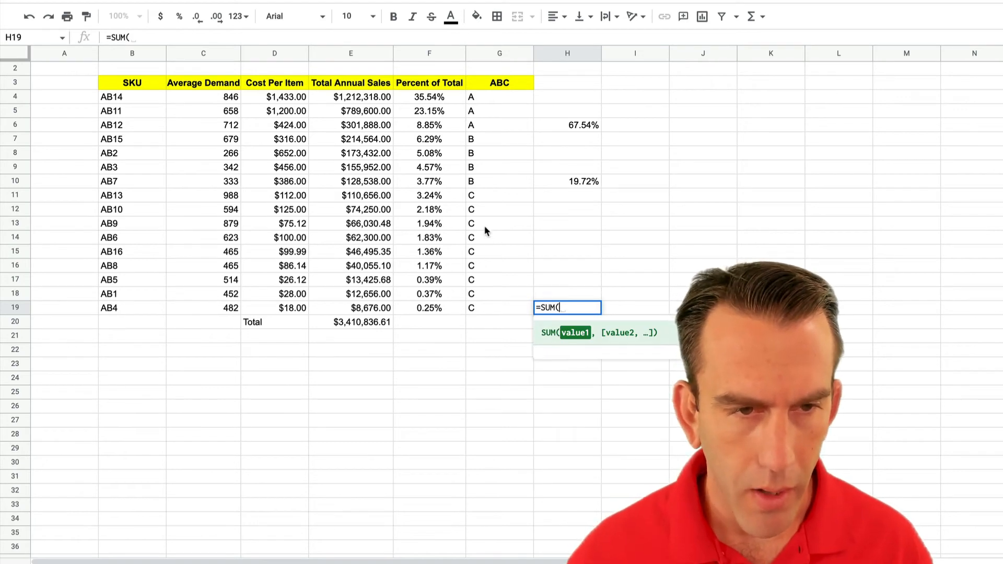
drag(429, 196, 429, 308)
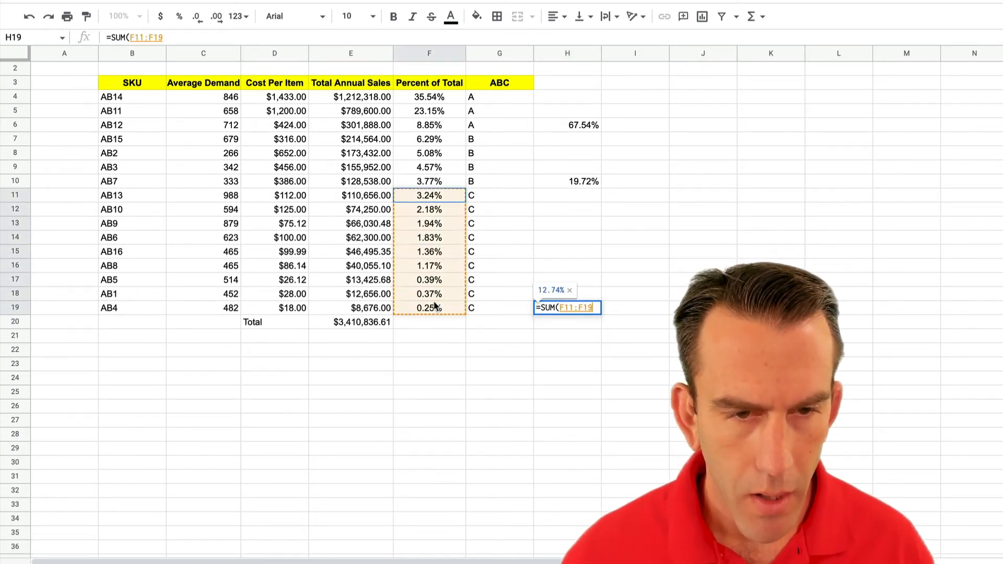
key(Enter)
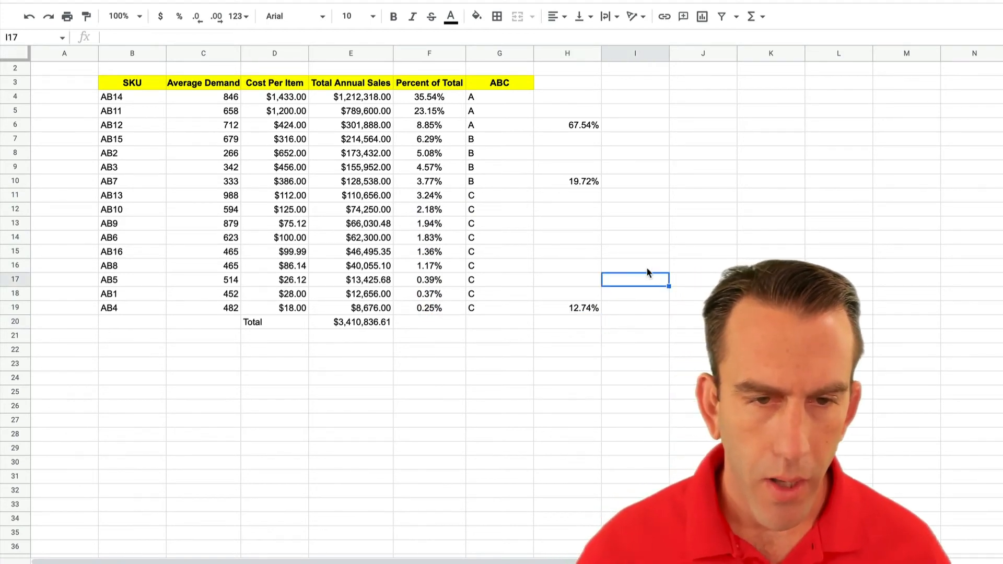
mouse_move(588, 214)
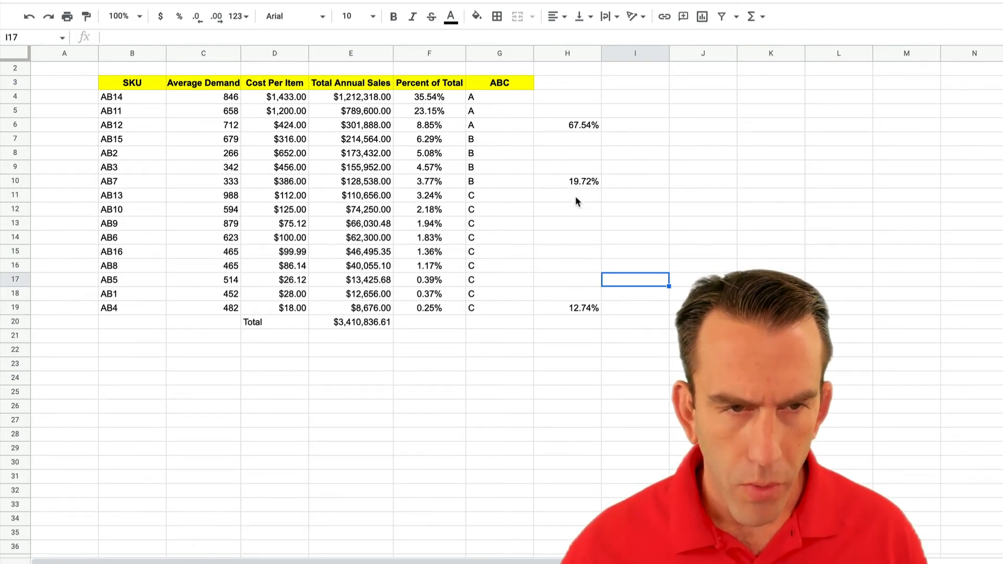
Step: Enter =SUM(F7:F11) in H11 as the new 22.96% class B total and clear H10
click(567, 195)
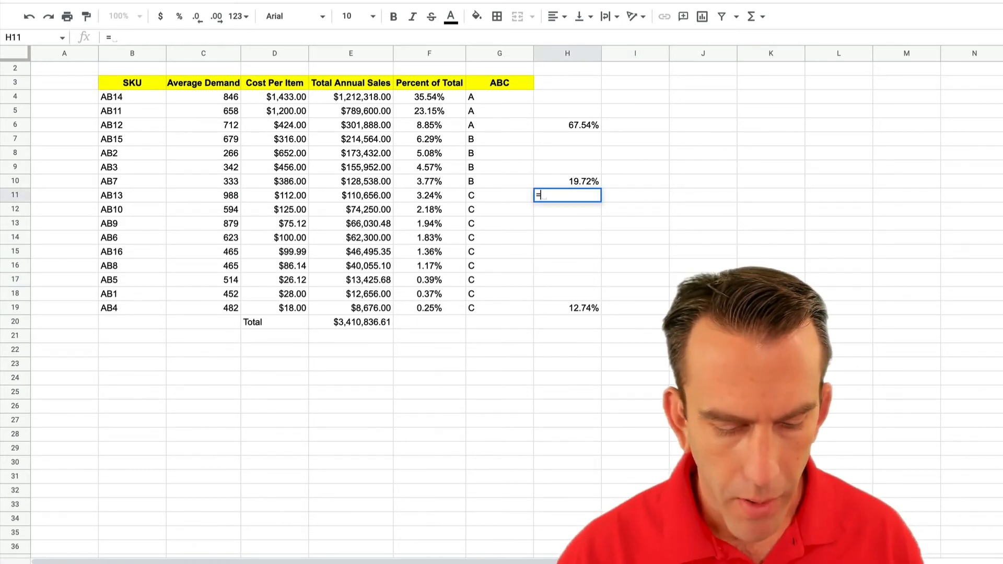
text(SUM()
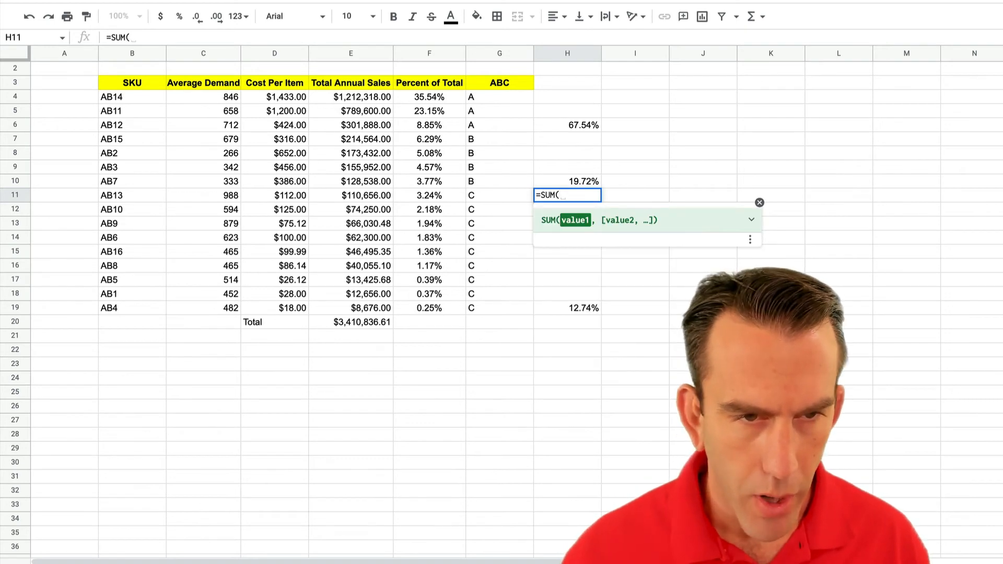
mouse_move(448, 143)
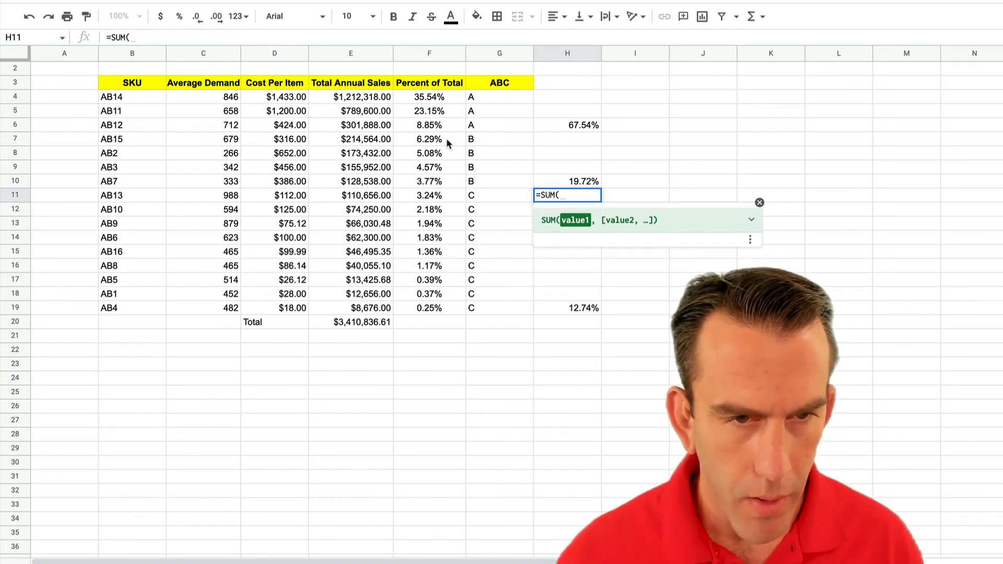
drag(430, 139, 430, 196)
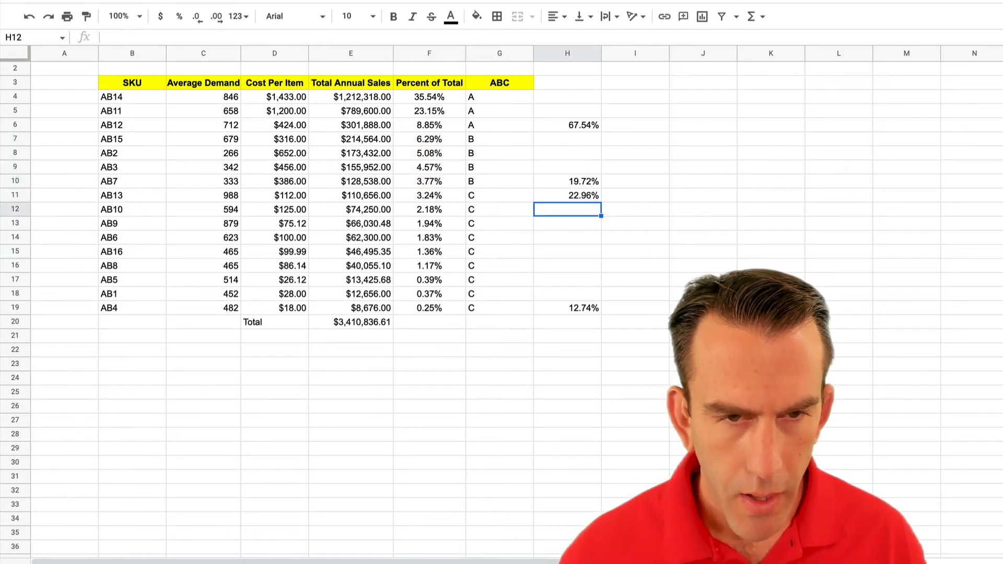
click(567, 180)
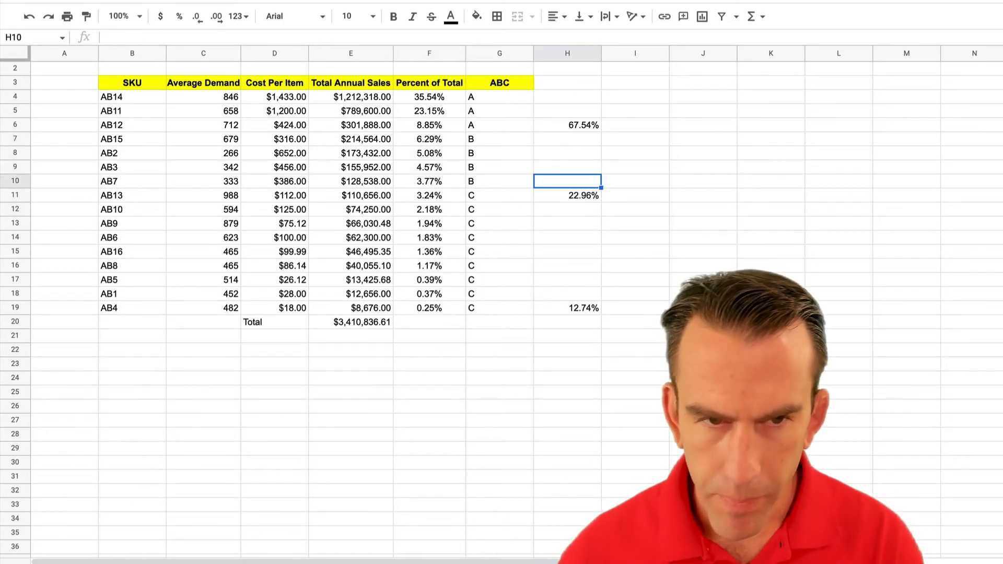
Step: Relabel AB13 as B and re-enter =SUM(F12:F19) in H19 for a 9.50% class C total
click(500, 195)
text(B)
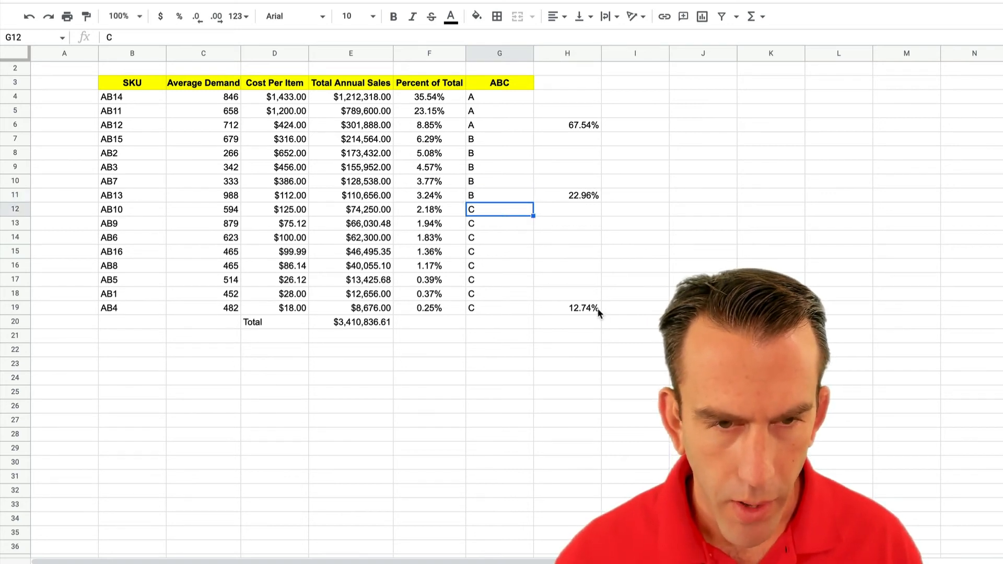
text(=S)
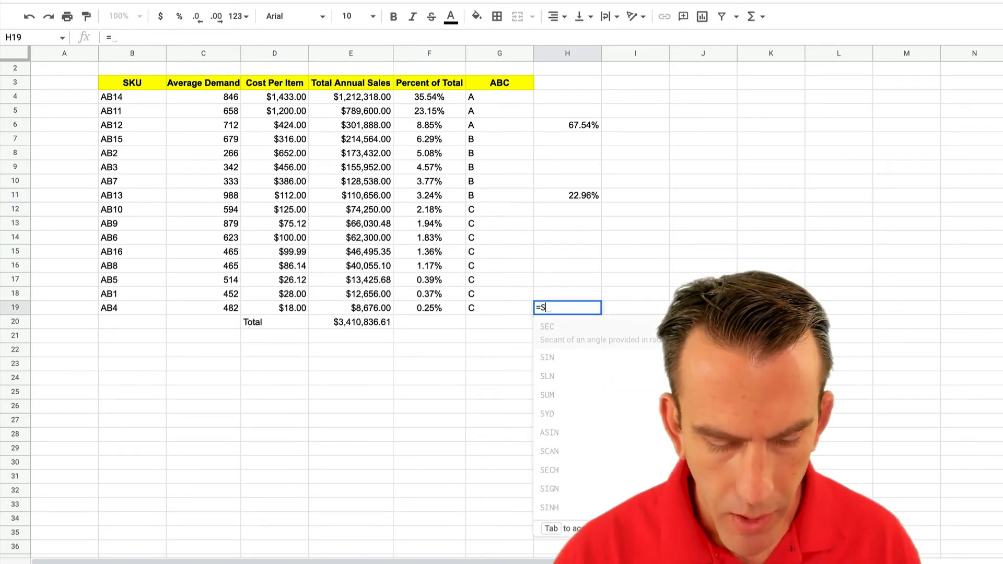
text(UM()
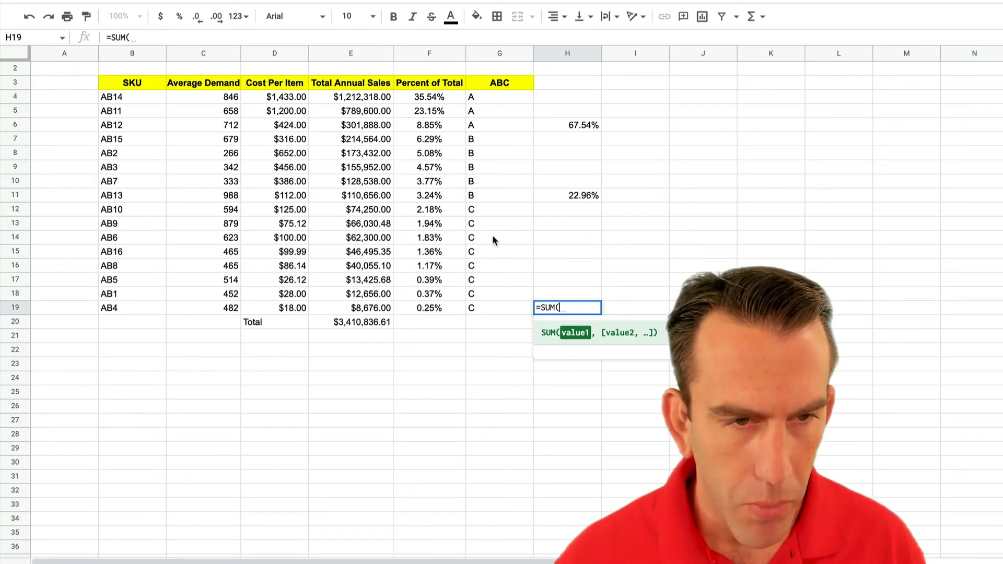
drag(430, 209, 430, 307)
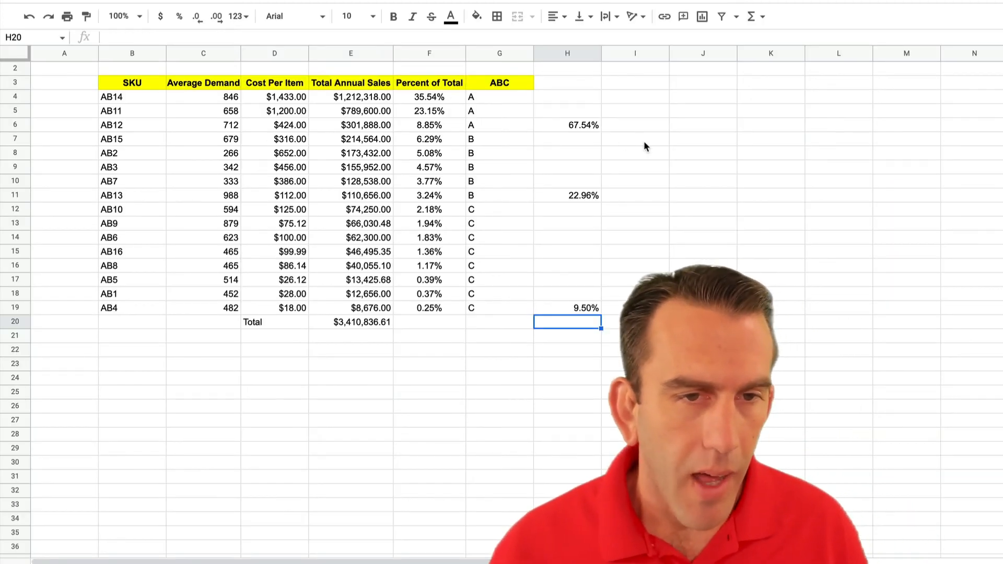
drag(499, 96, 500, 125)
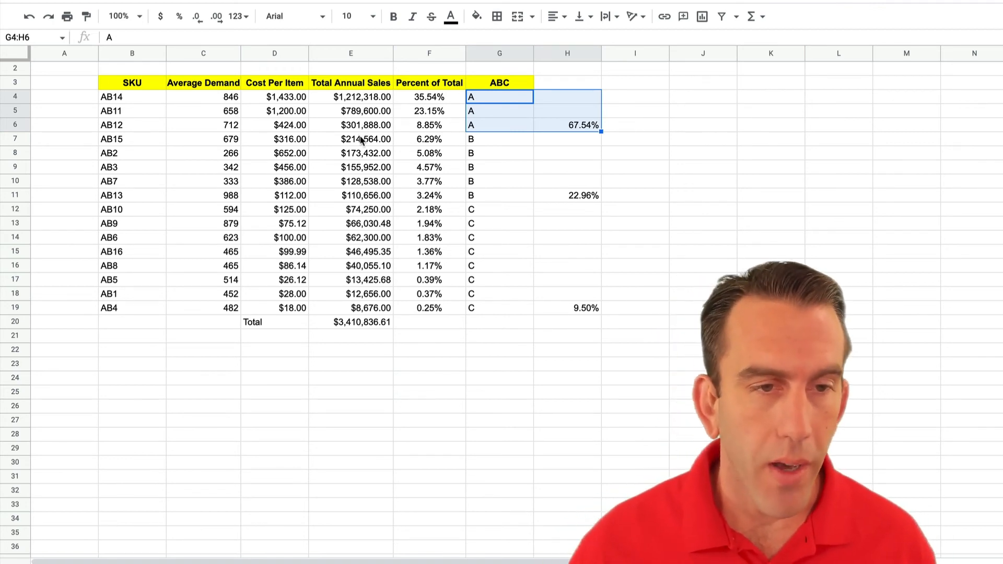
click(351, 139)
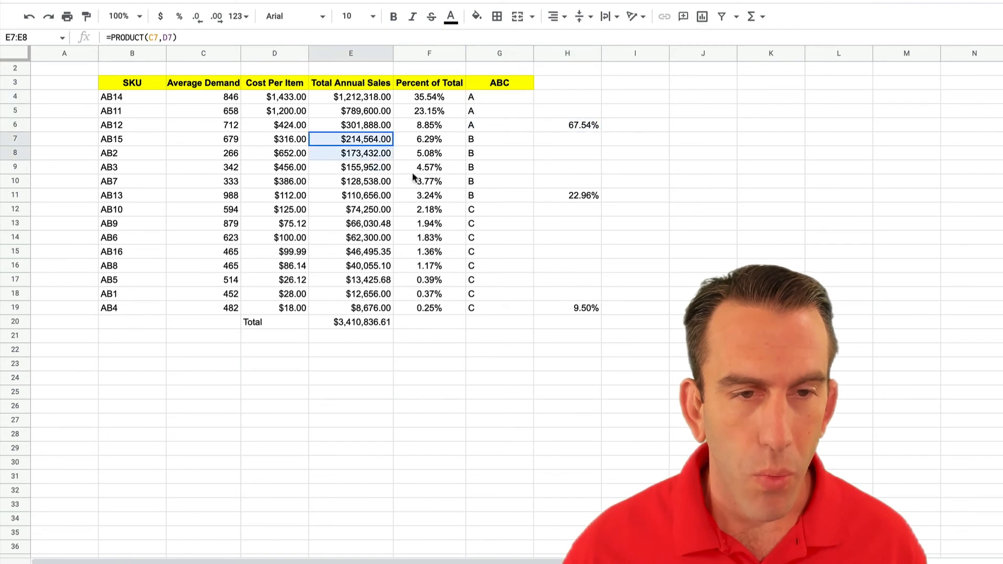